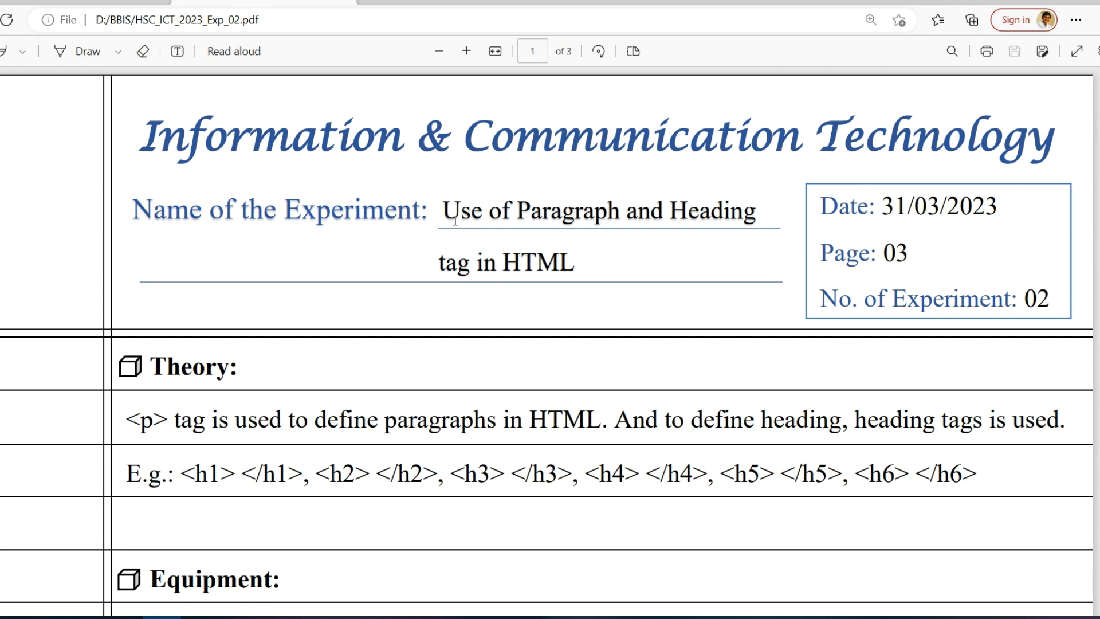
mouse_move(454, 219)
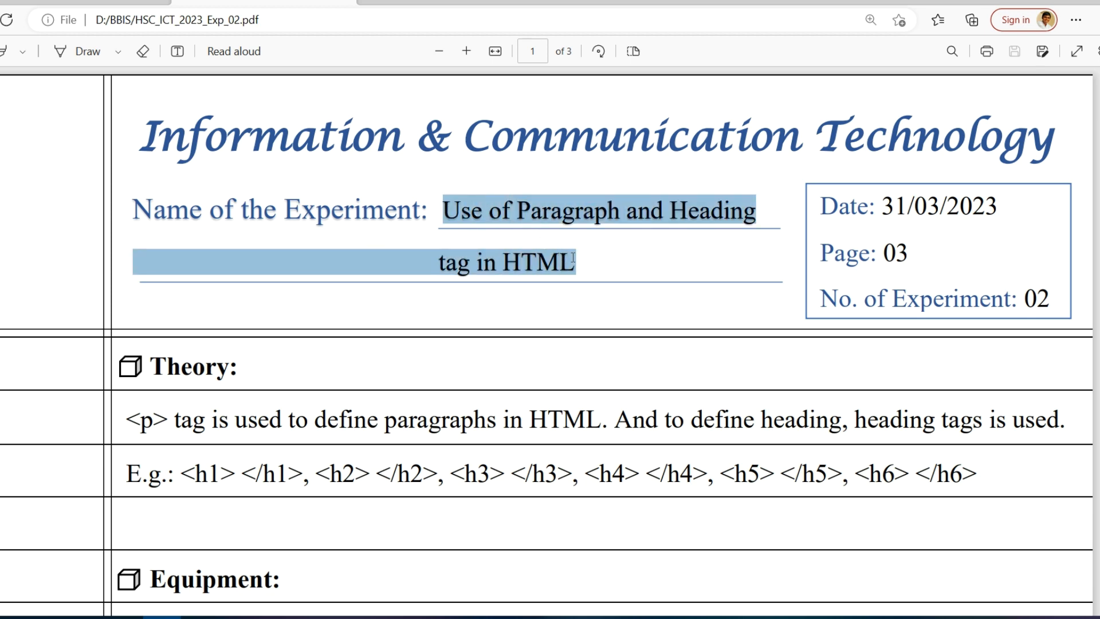
mouse_move(520, 362)
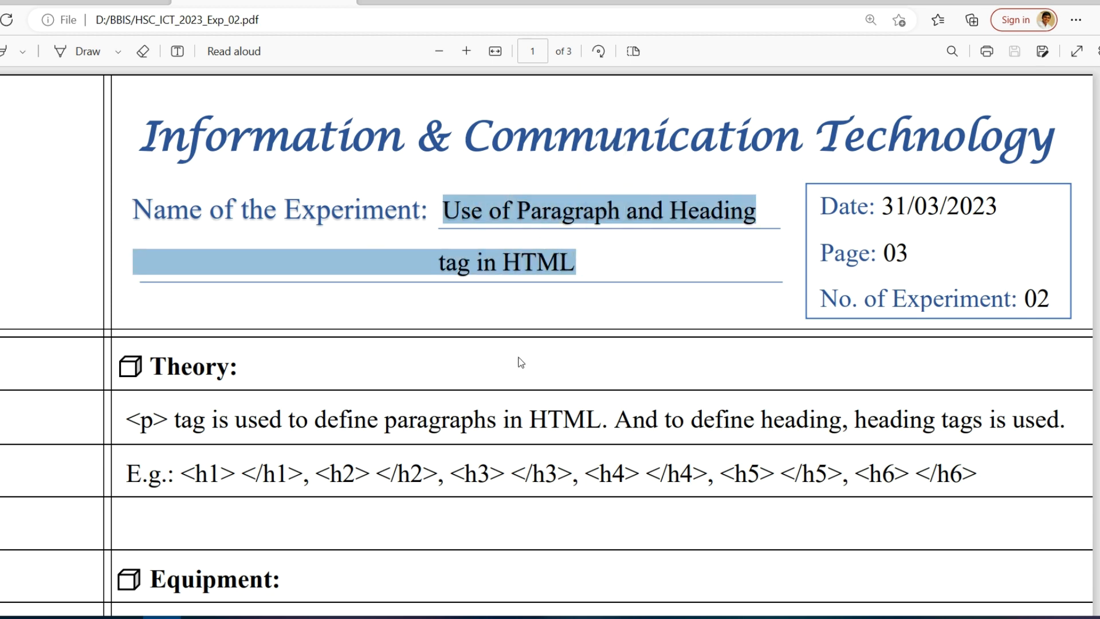
Scroll to the Theory section and highlight the paragraph-tag definition phrases
scroll("down", 3)
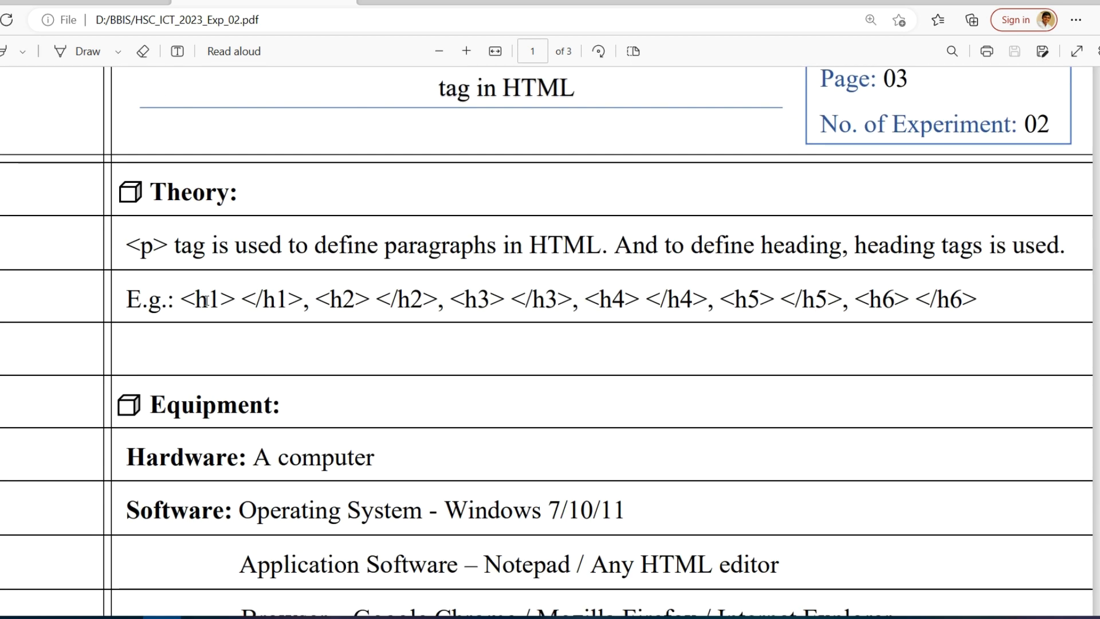
mouse_move(117, 261)
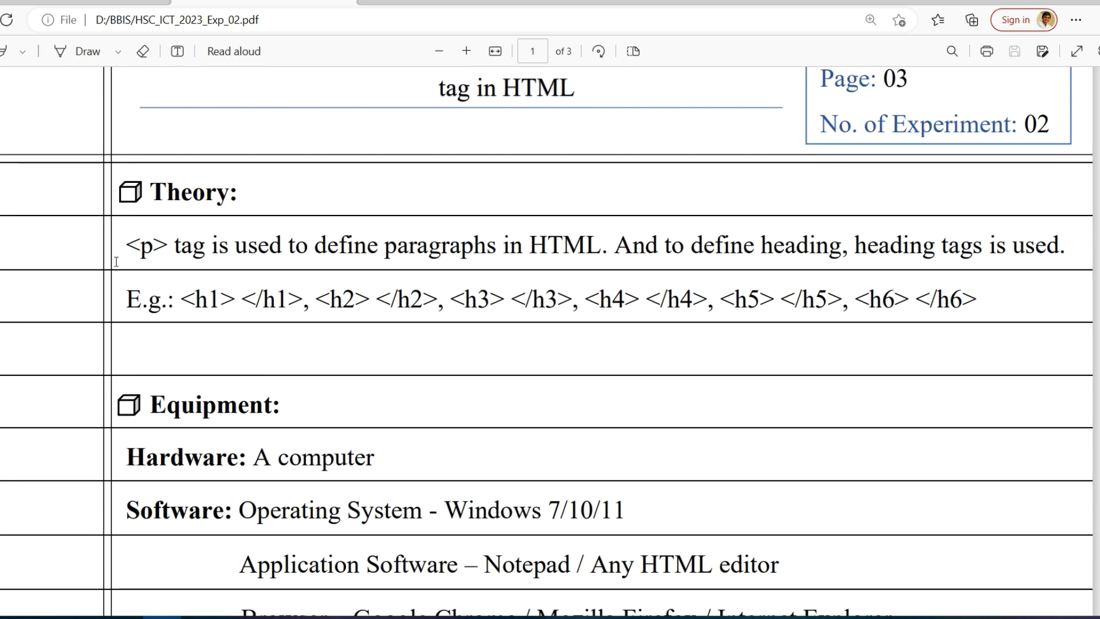
double_click(145, 245)
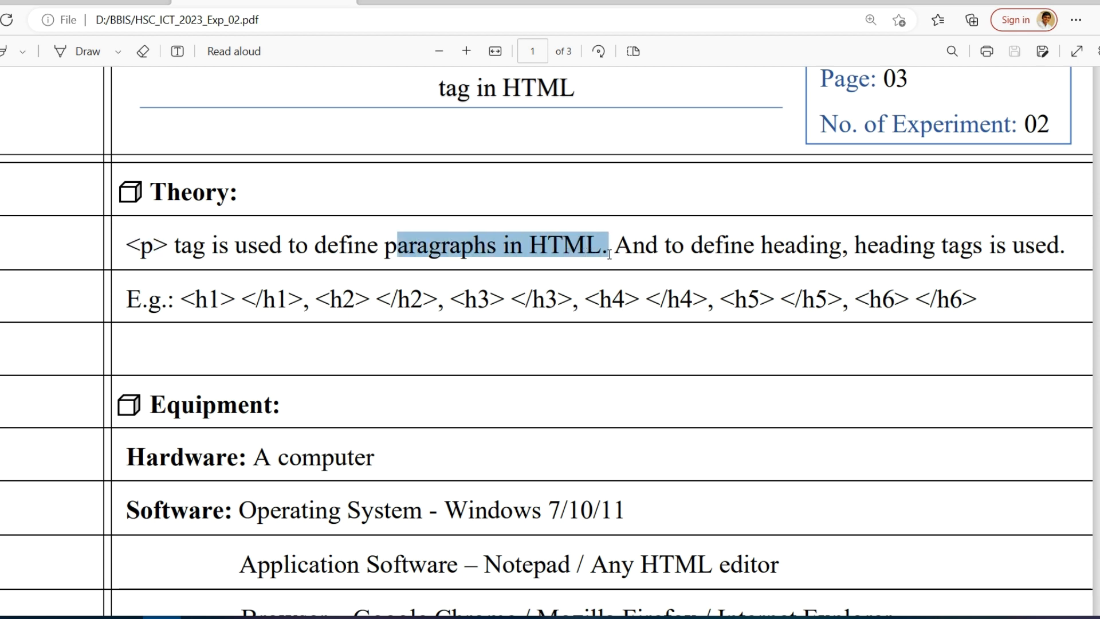
double_click(636, 245)
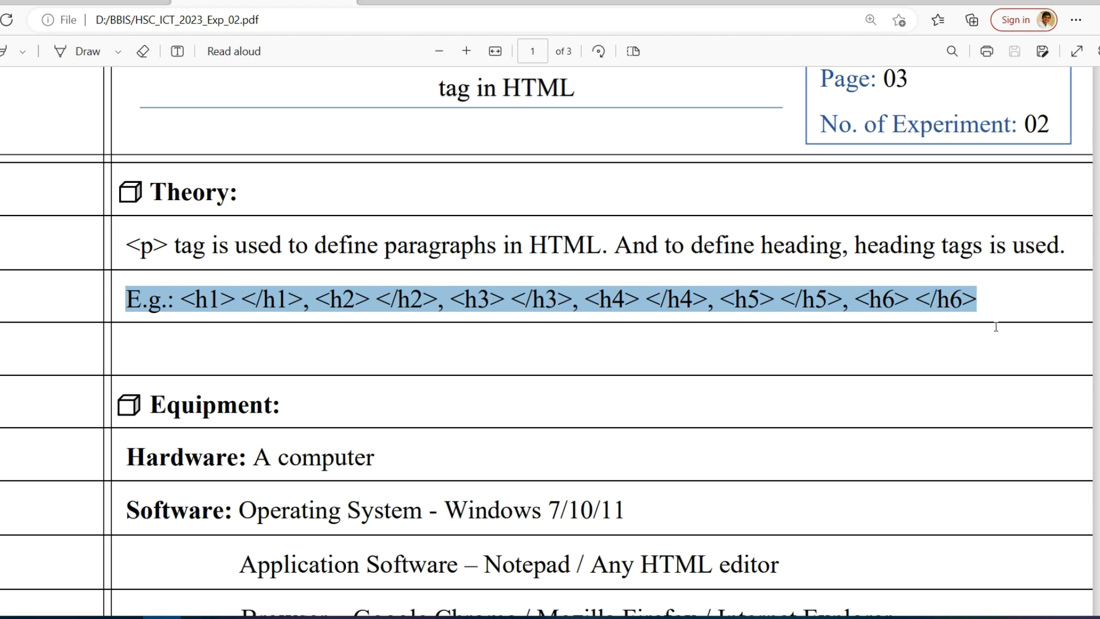
mouse_move(229, 298)
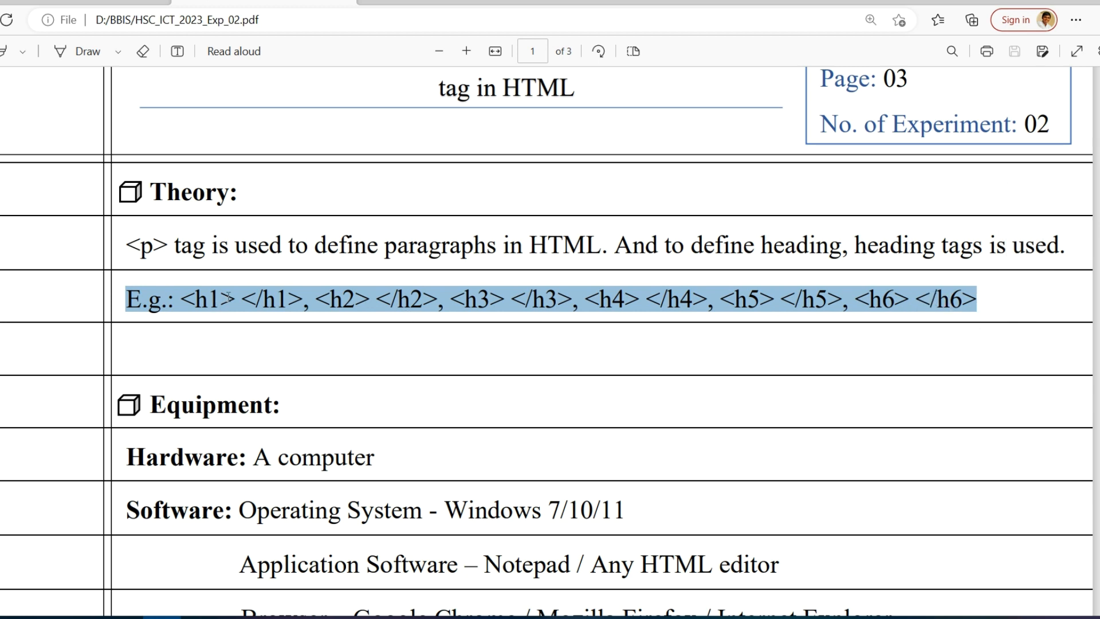
mouse_move(341, 342)
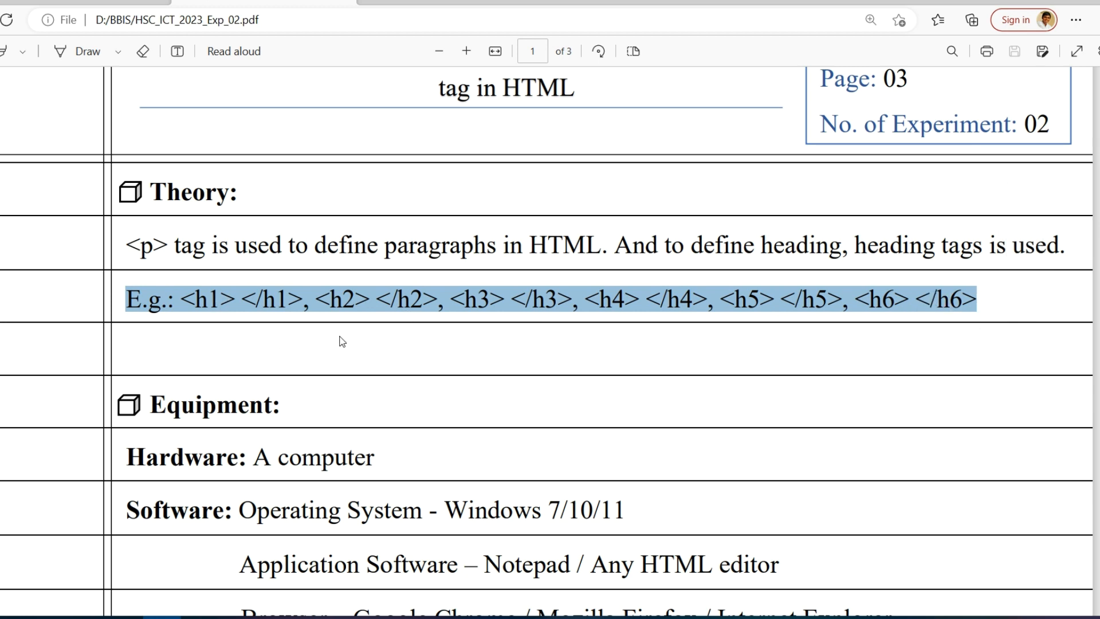
Highlight the supported-browsers list under Equipment, then move through the Procedure steps to Storing
scroll("down", 3)
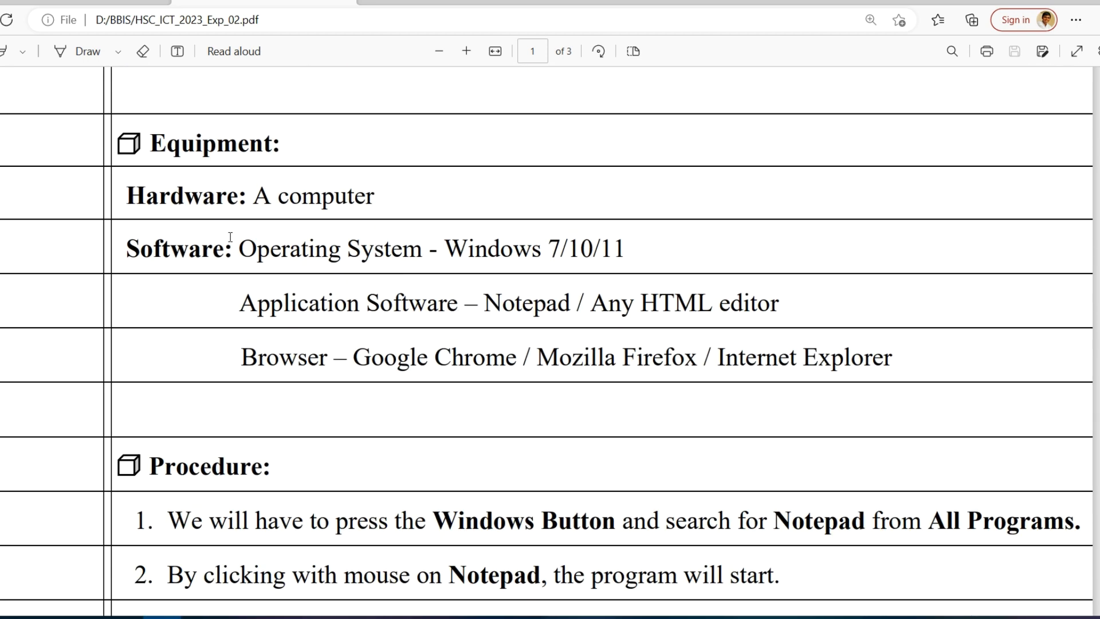
mouse_move(148, 159)
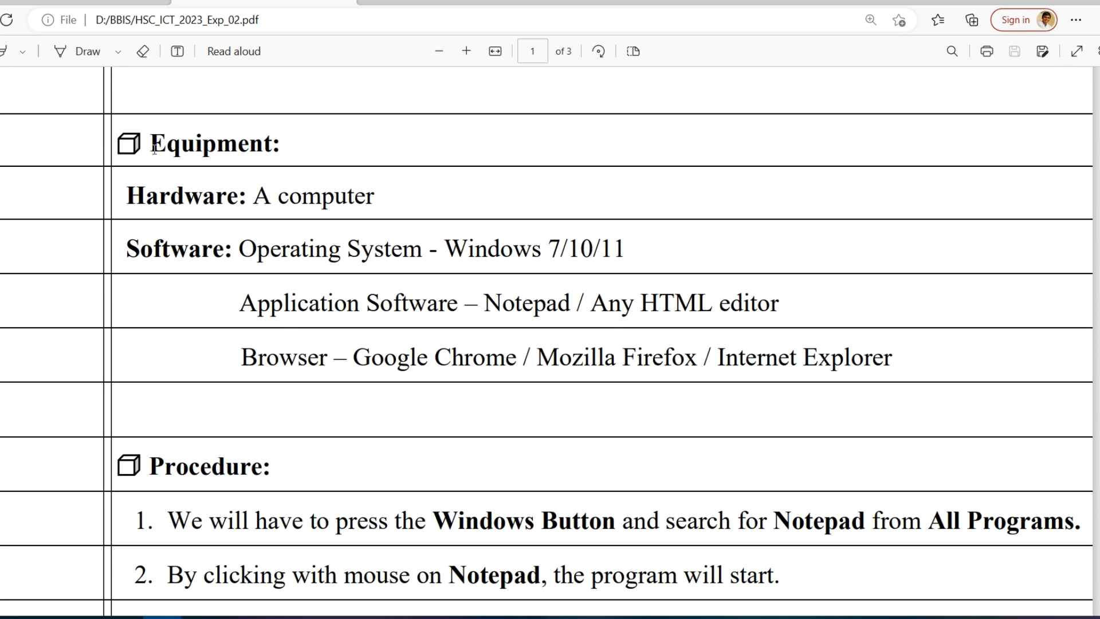
left_click_drag(149, 144, 373, 196)
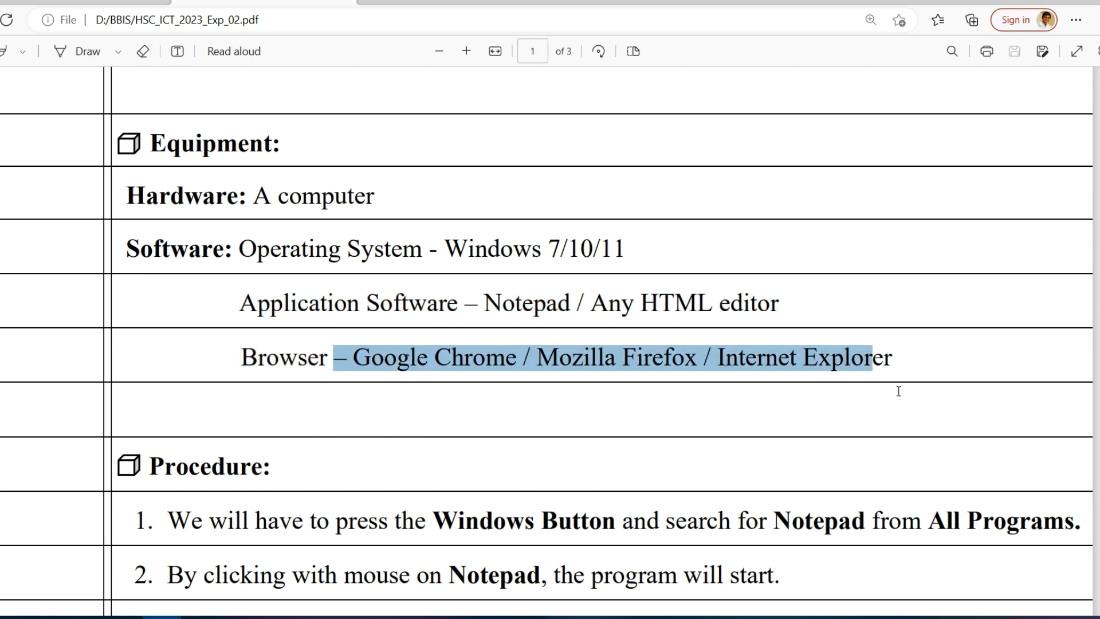
mouse_move(903, 379)
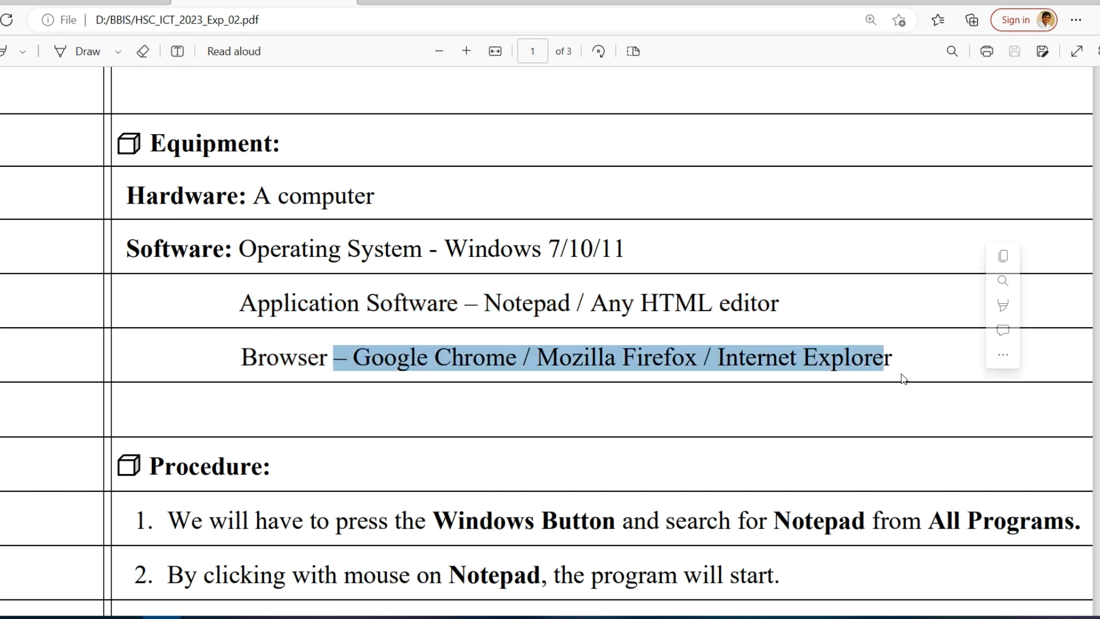
scroll("down", 3)
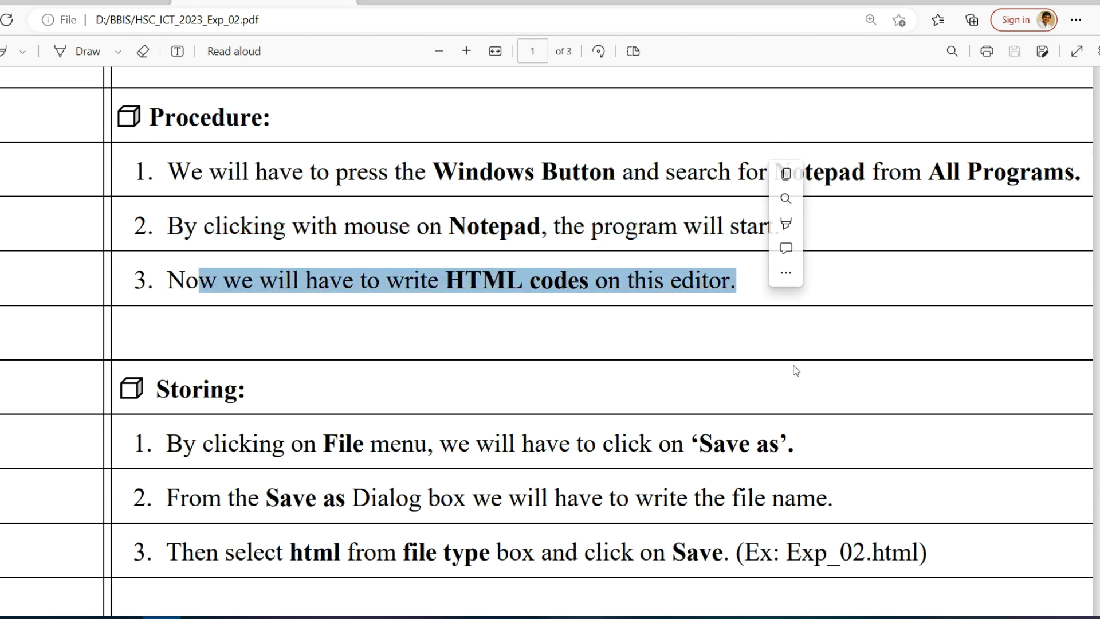
left_click(623, 339)
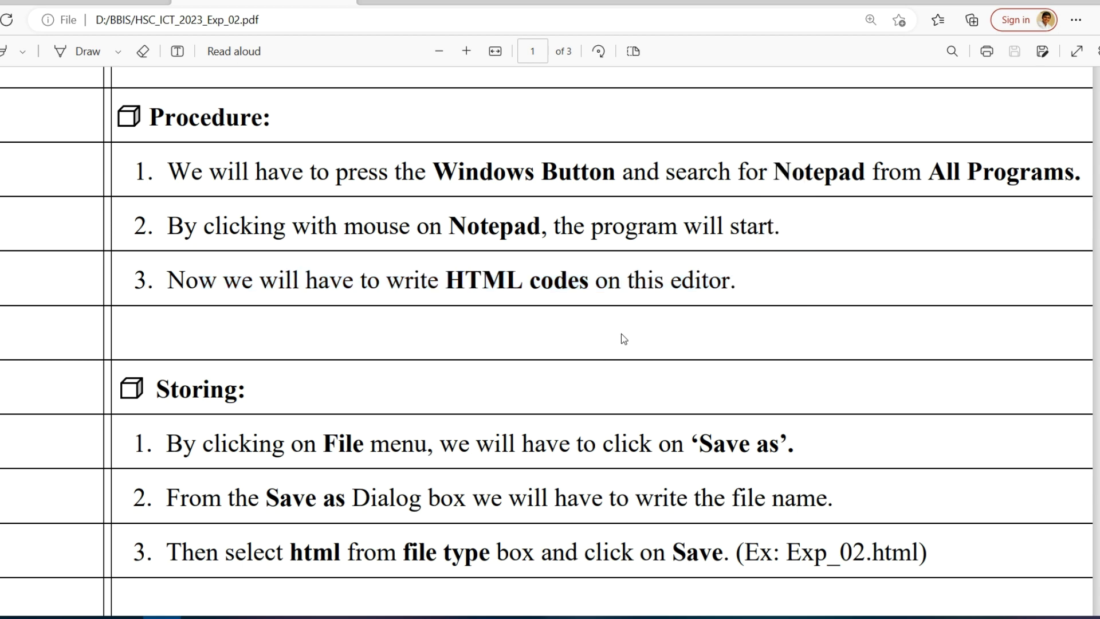
mouse_move(470, 344)
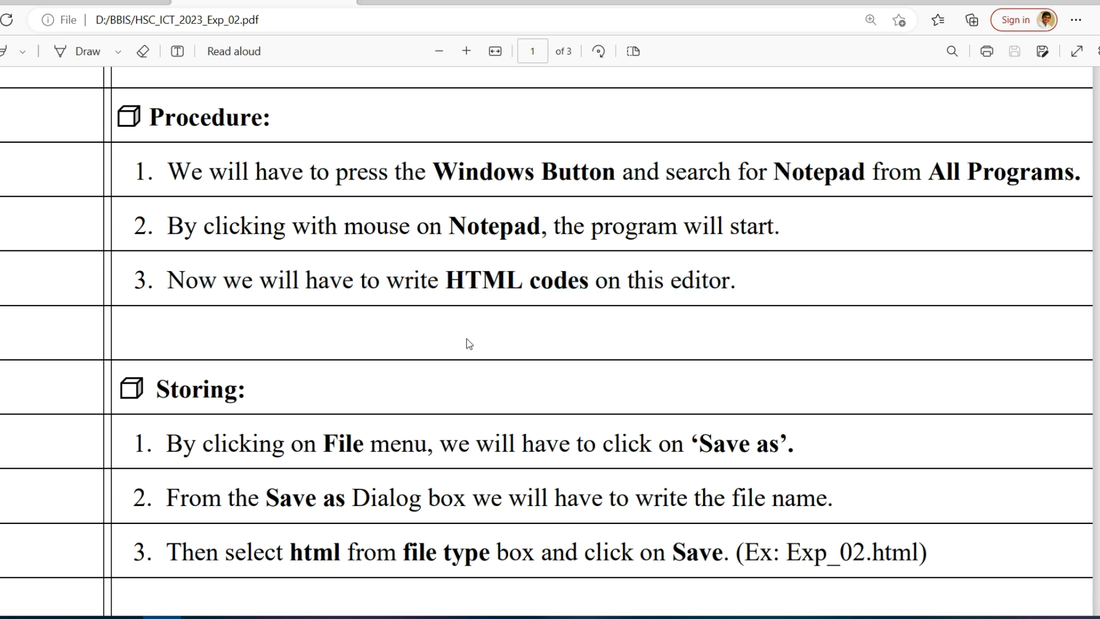
mouse_move(501, 366)
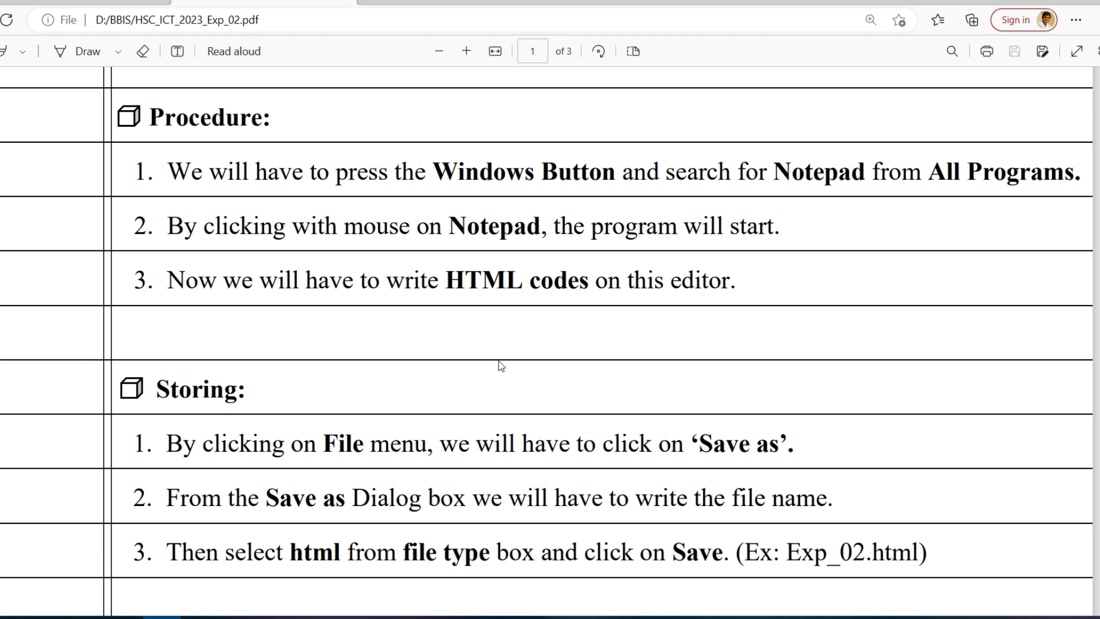
Search the Start menu for 'notepad' and launch a blank Notepad document
left_click(15, 604)
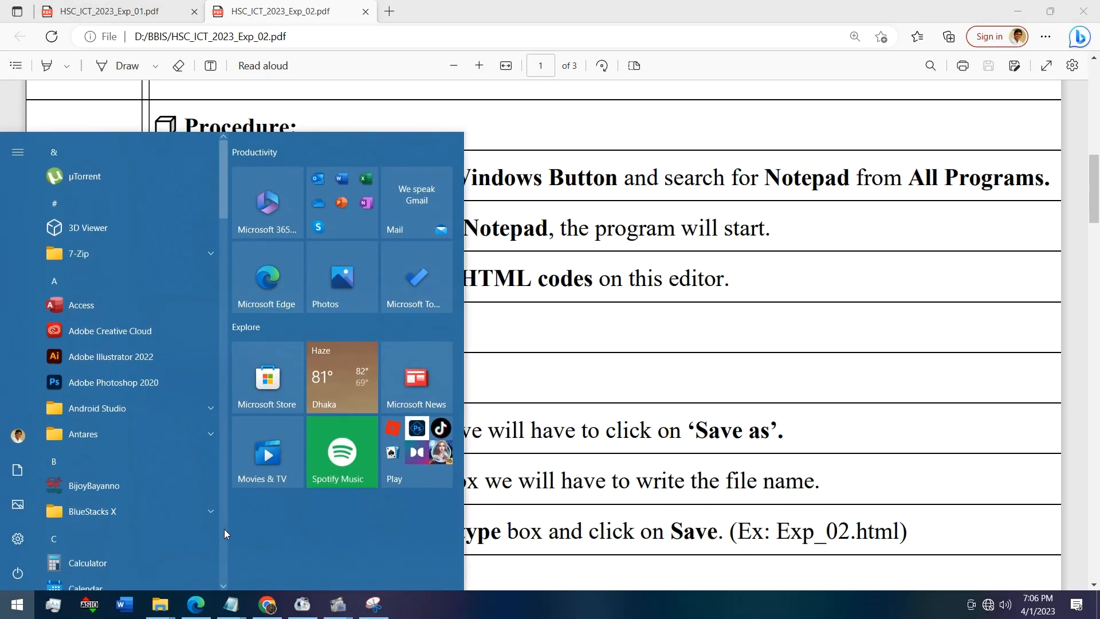
type("notepad")
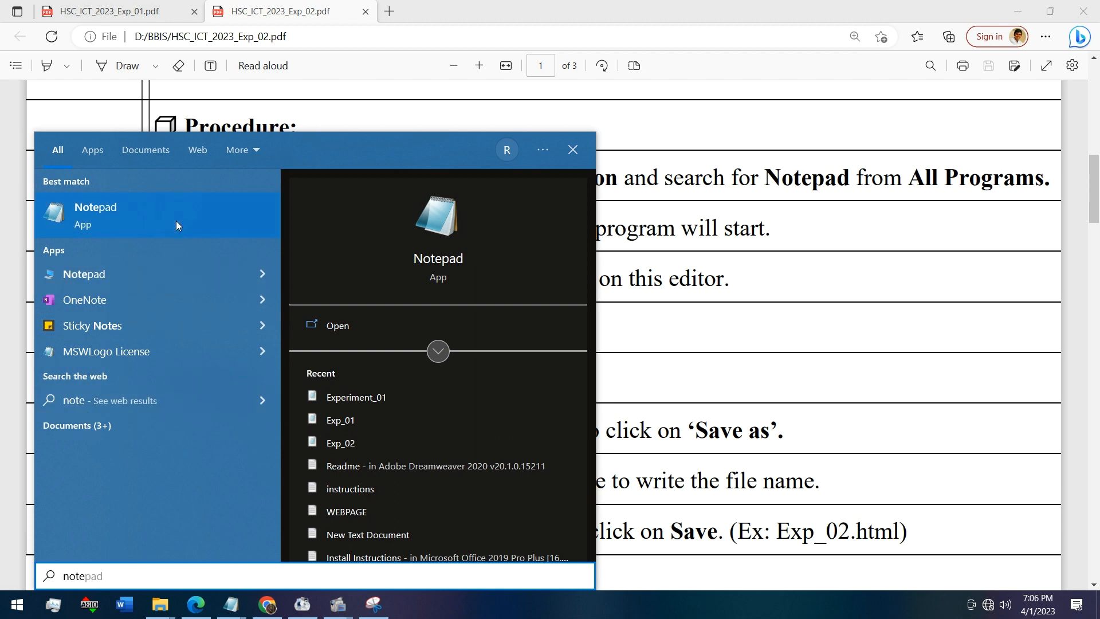
left_click(337, 324)
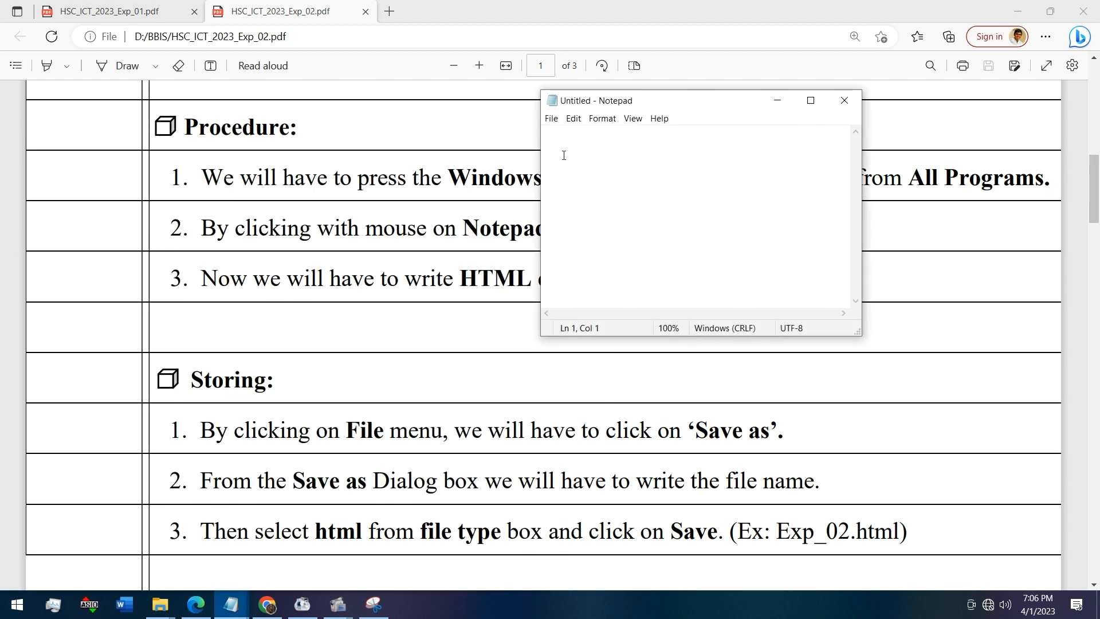
mouse_move(581, 161)
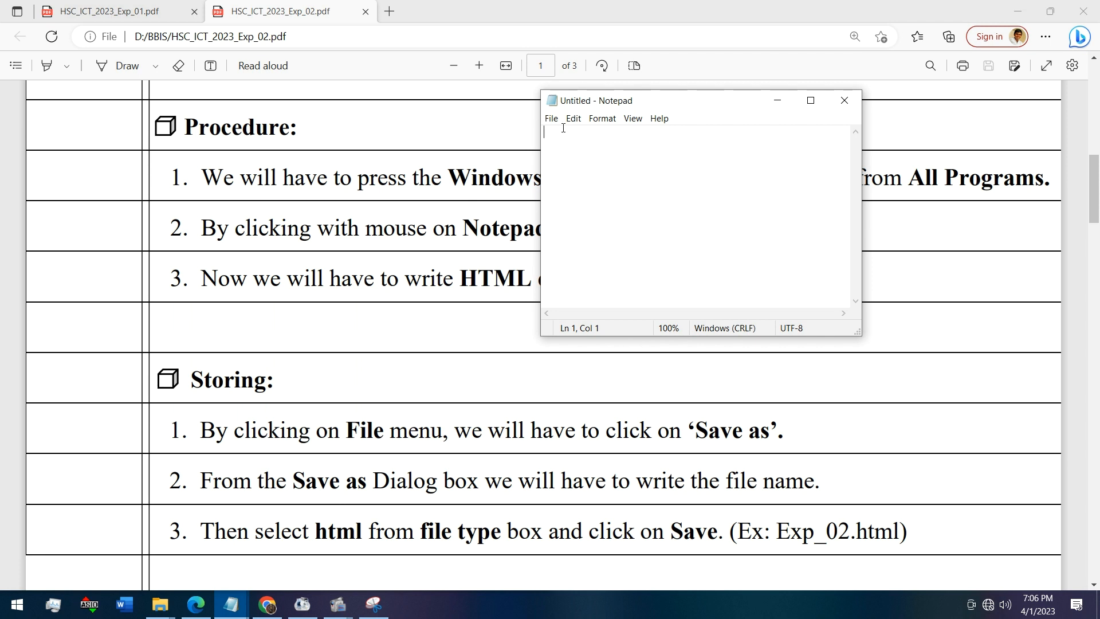
mouse_move(552, 120)
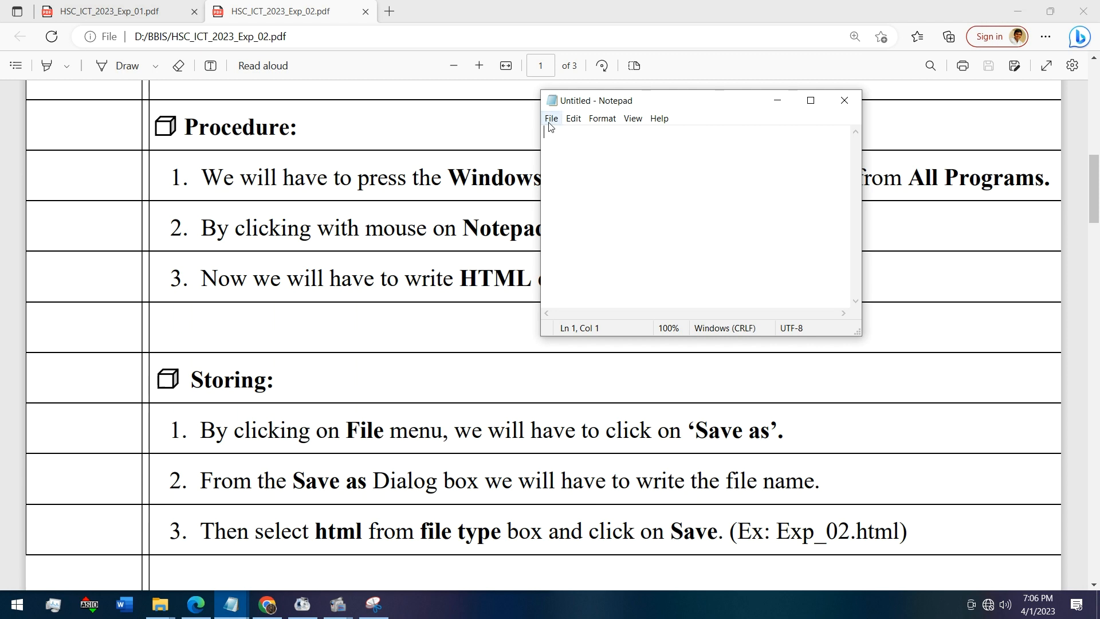
Open the existing Exp_02 file via File > Open with All Files shown, and enlarge it for reading
left_click(551, 118)
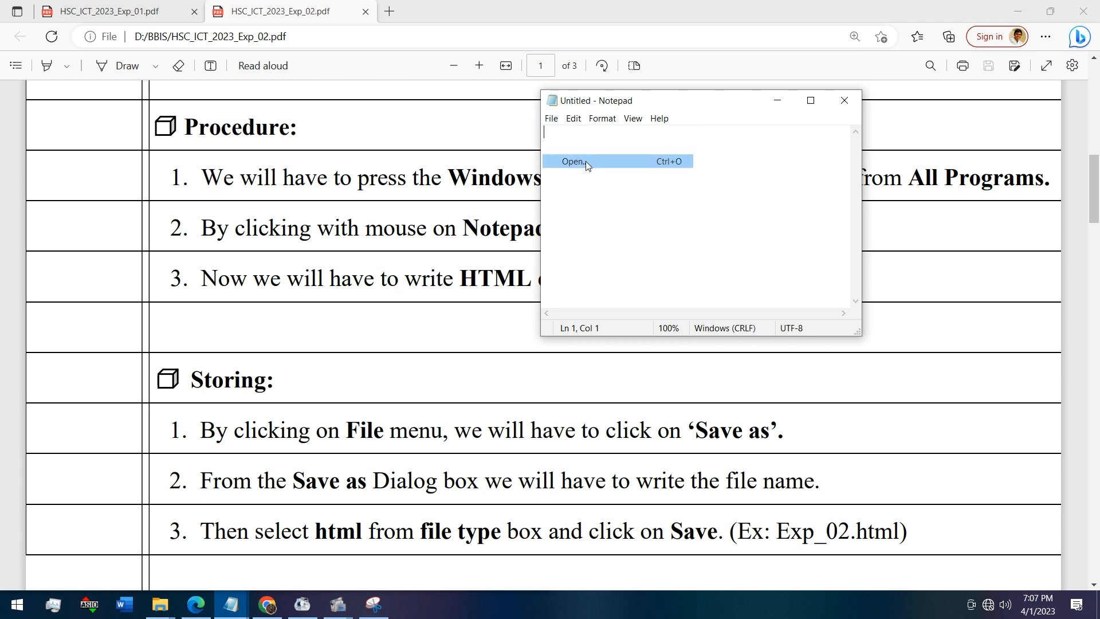
left_click(574, 161)
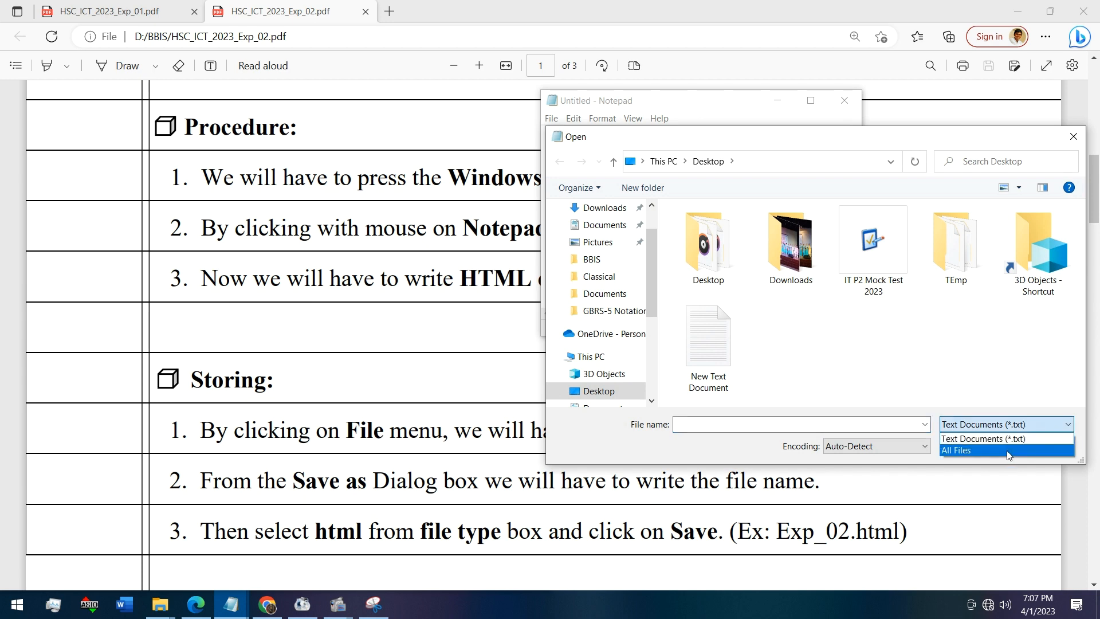
left_click(955, 450)
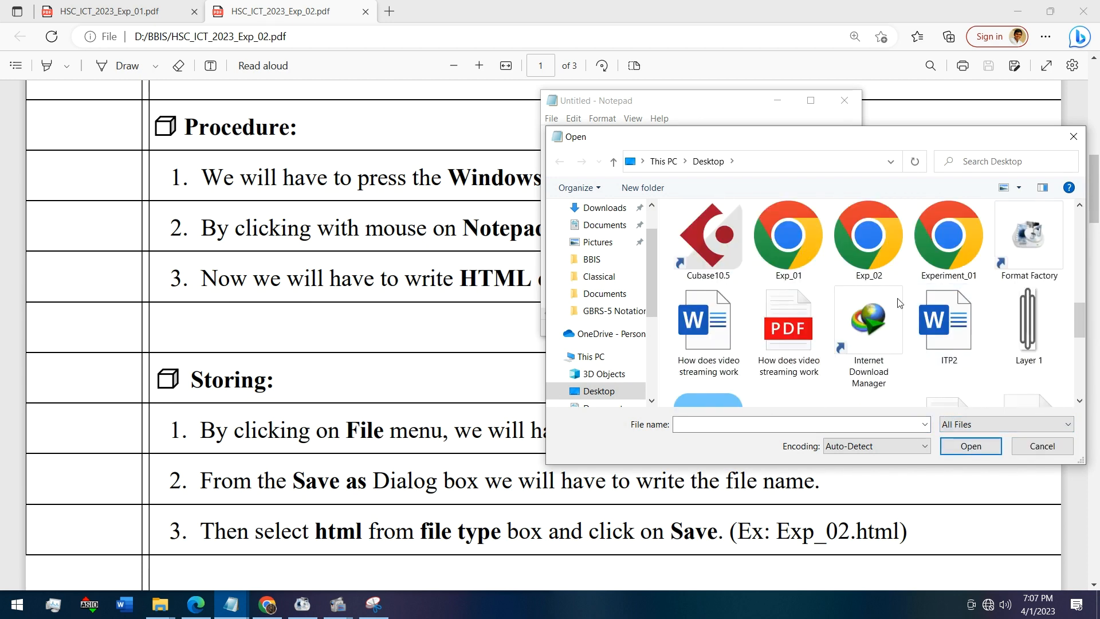
left_click(970, 446)
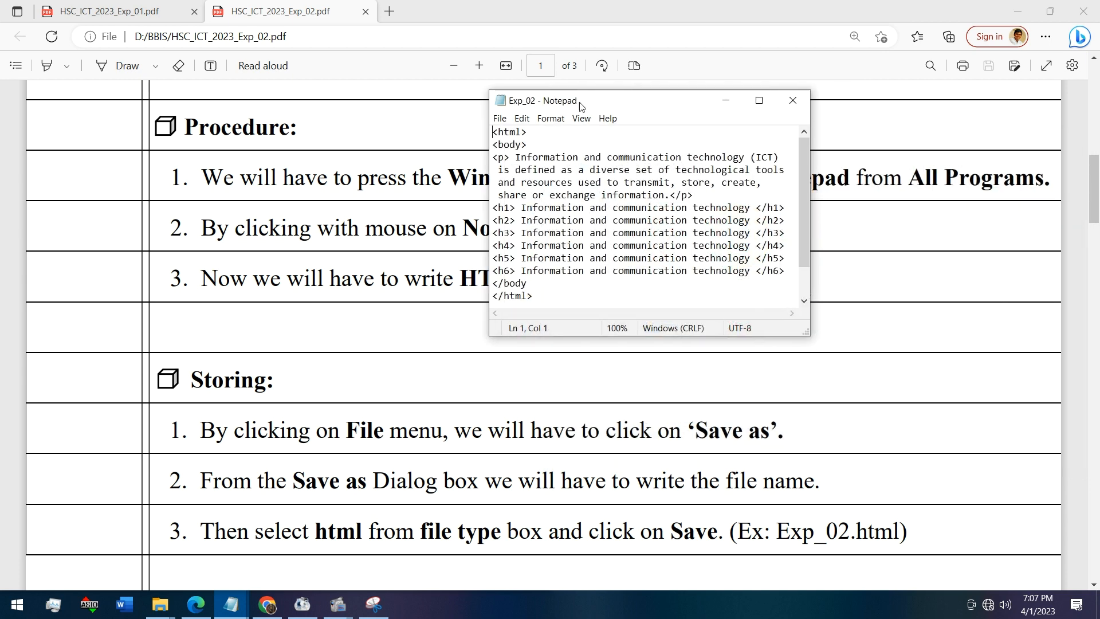
left_click(758, 101)
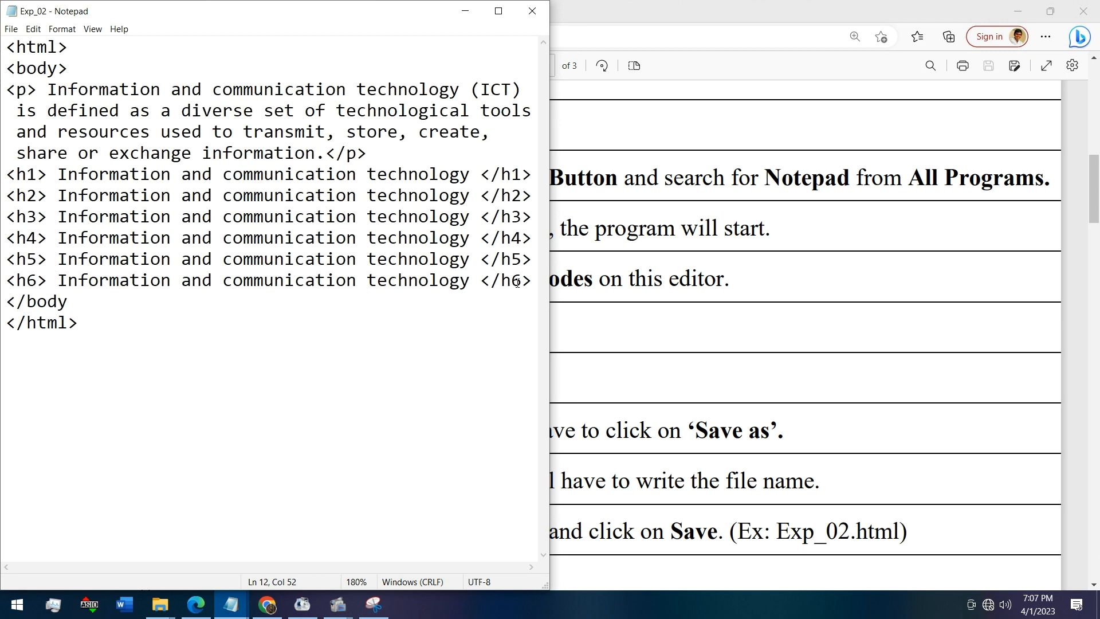
mouse_move(380, 530)
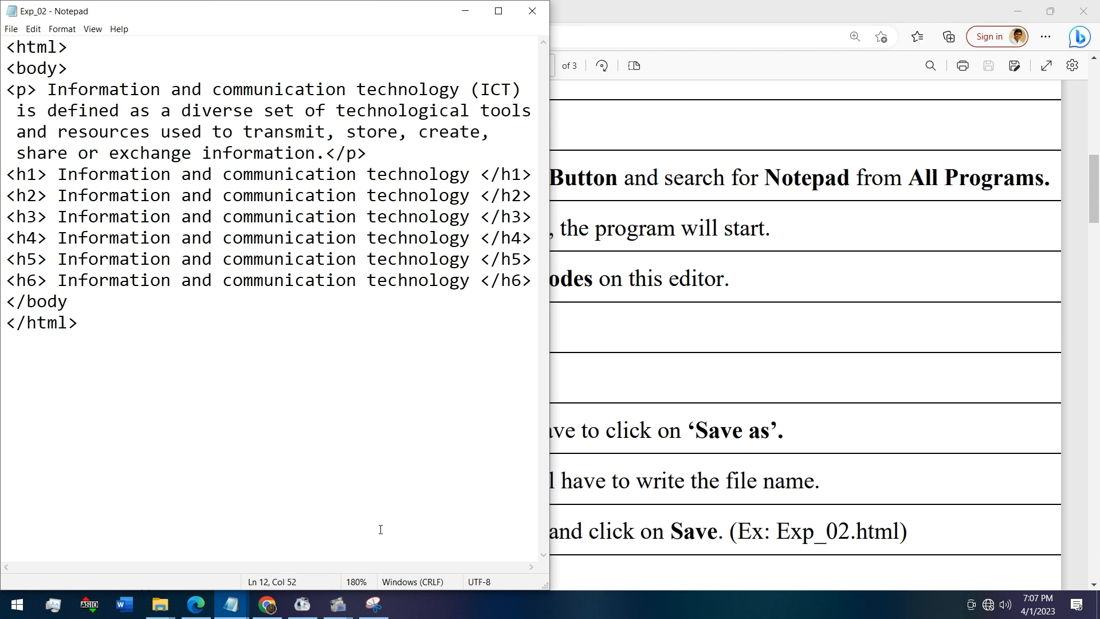
left_click(531, 280)
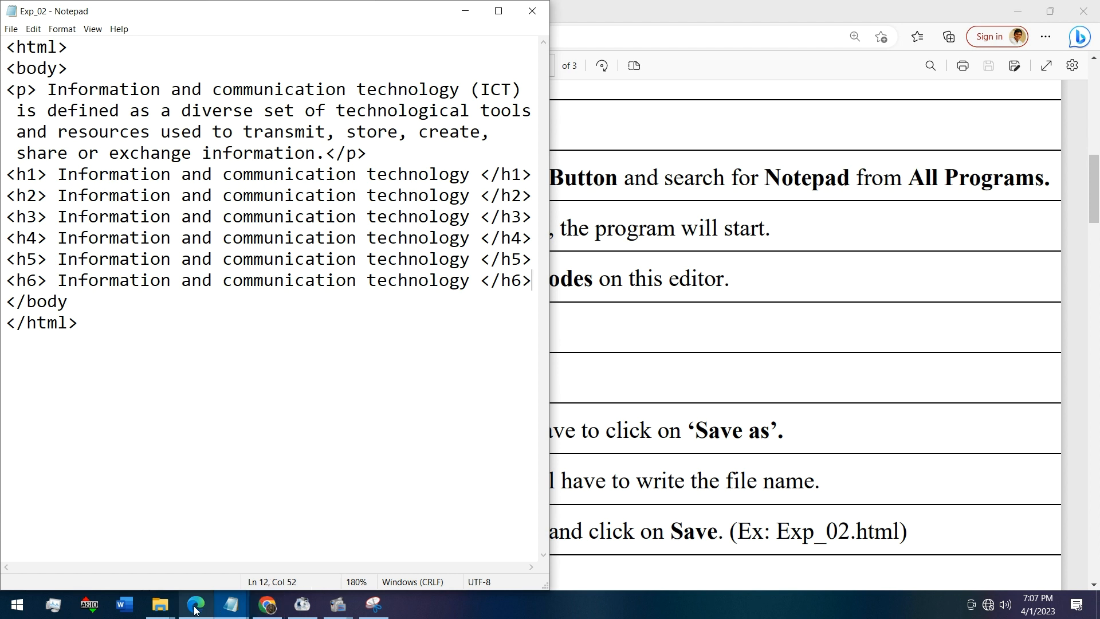
Open Exp_02 from the Desktop in File Explorer so Chrome renders it, then return to the Notepad code
left_click(159, 604)
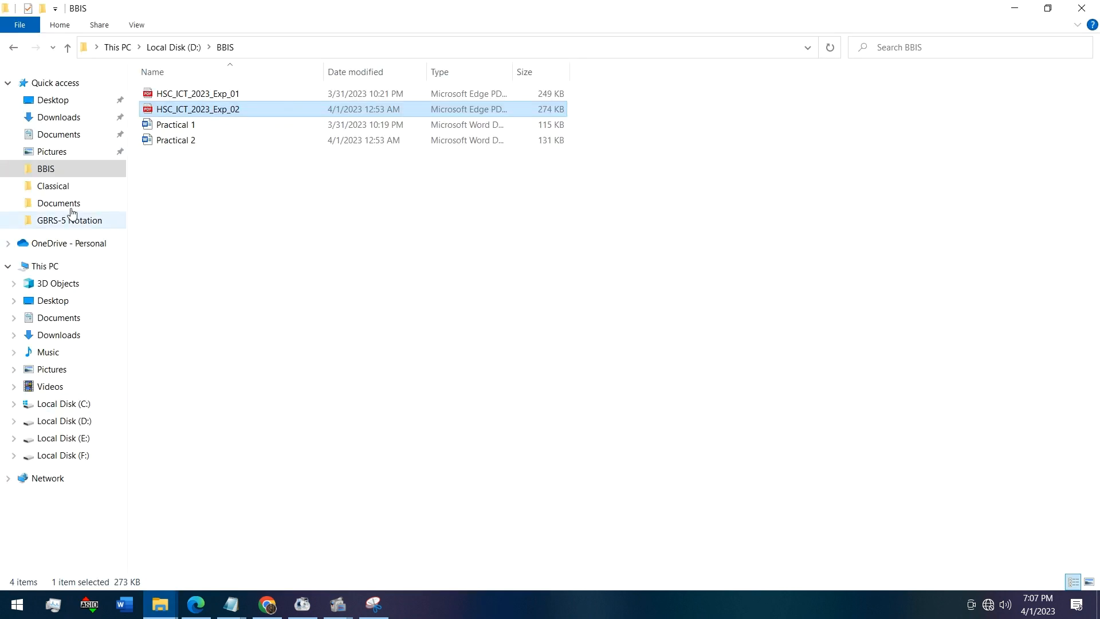
left_click(53, 100)
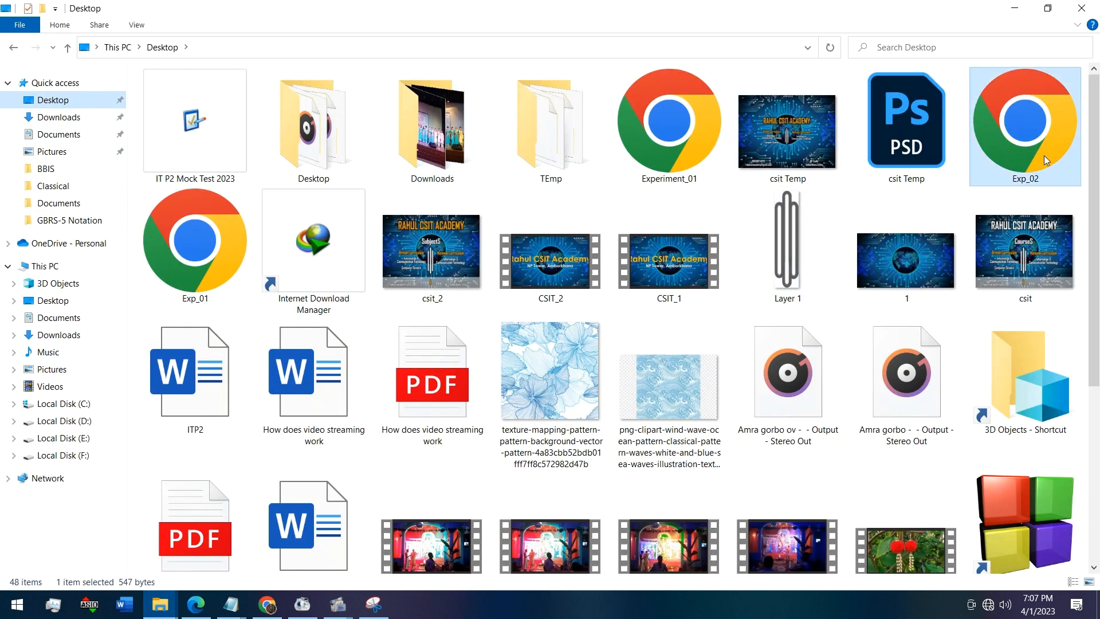
double_click(1024, 126)
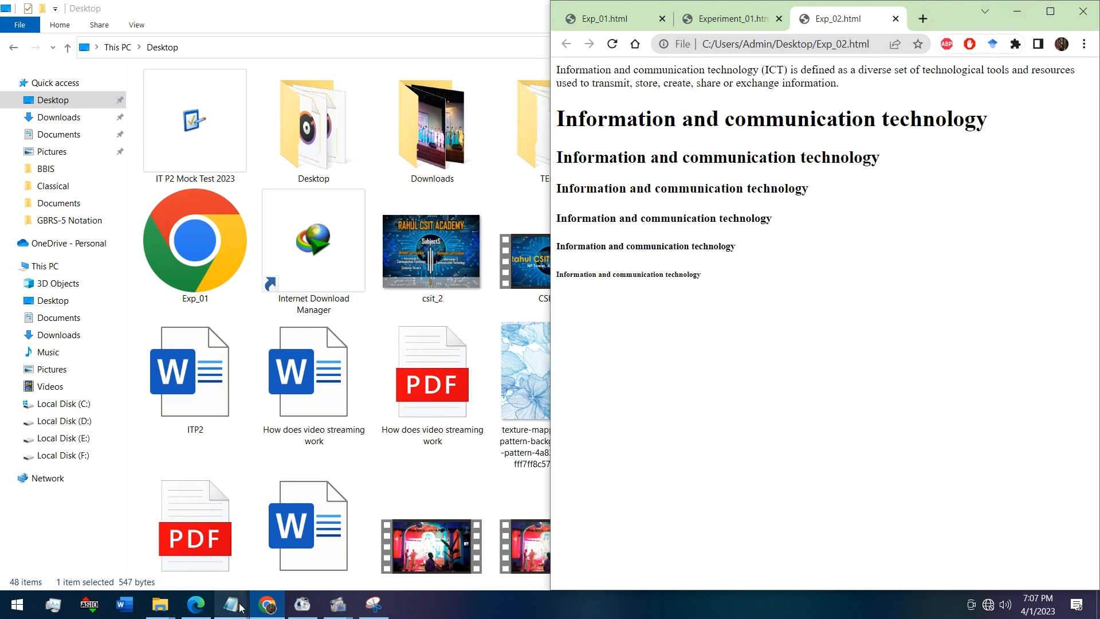
left_click(230, 604)
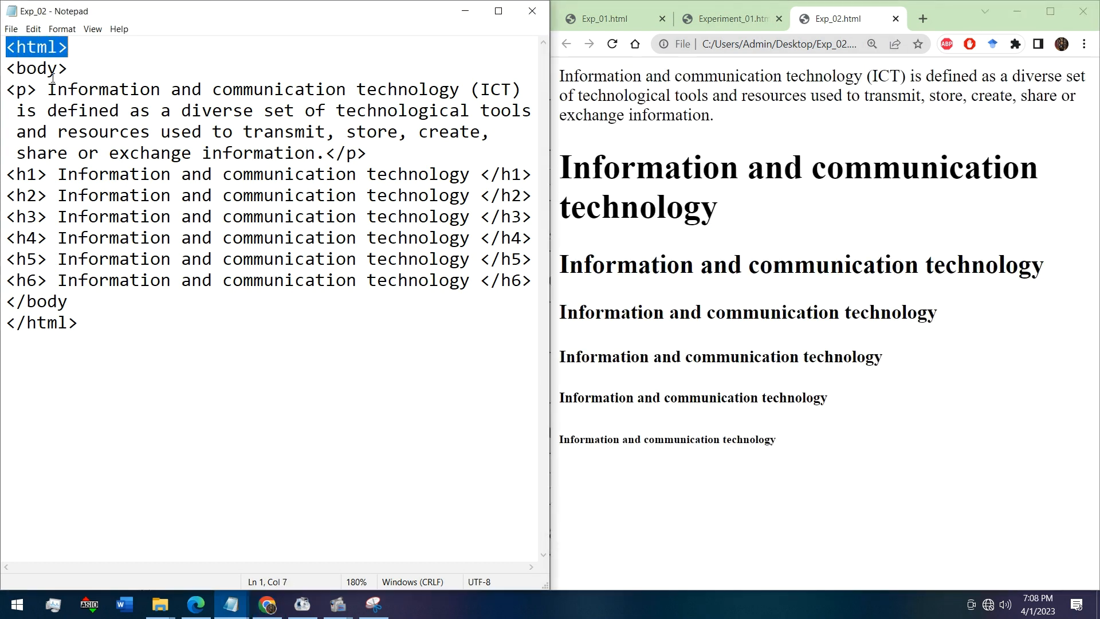
double_click(40, 322)
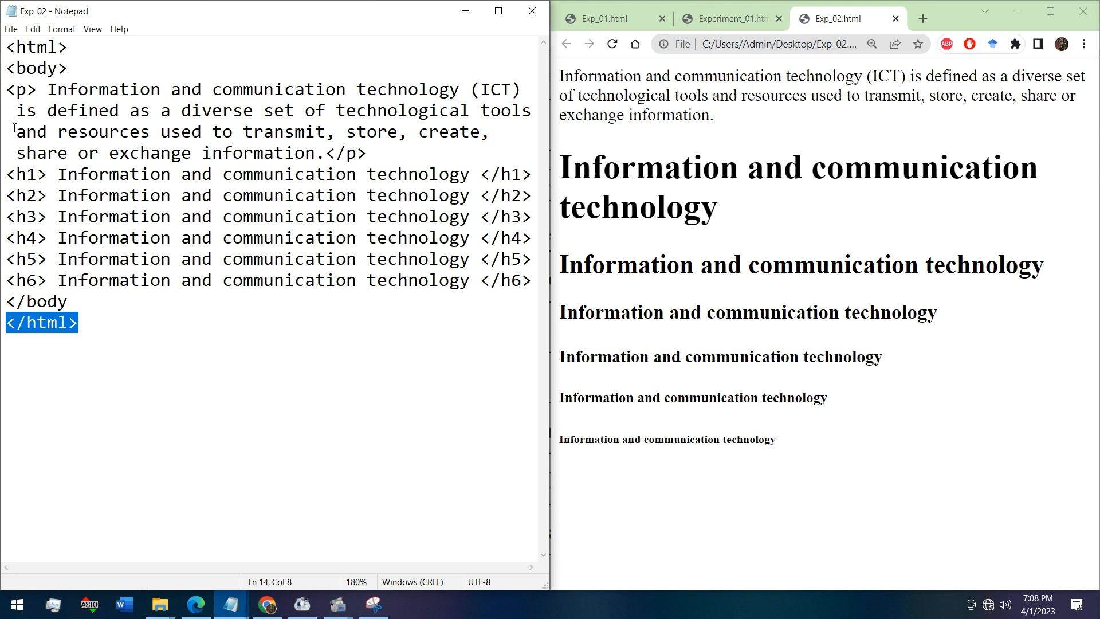
left_click(5, 67)
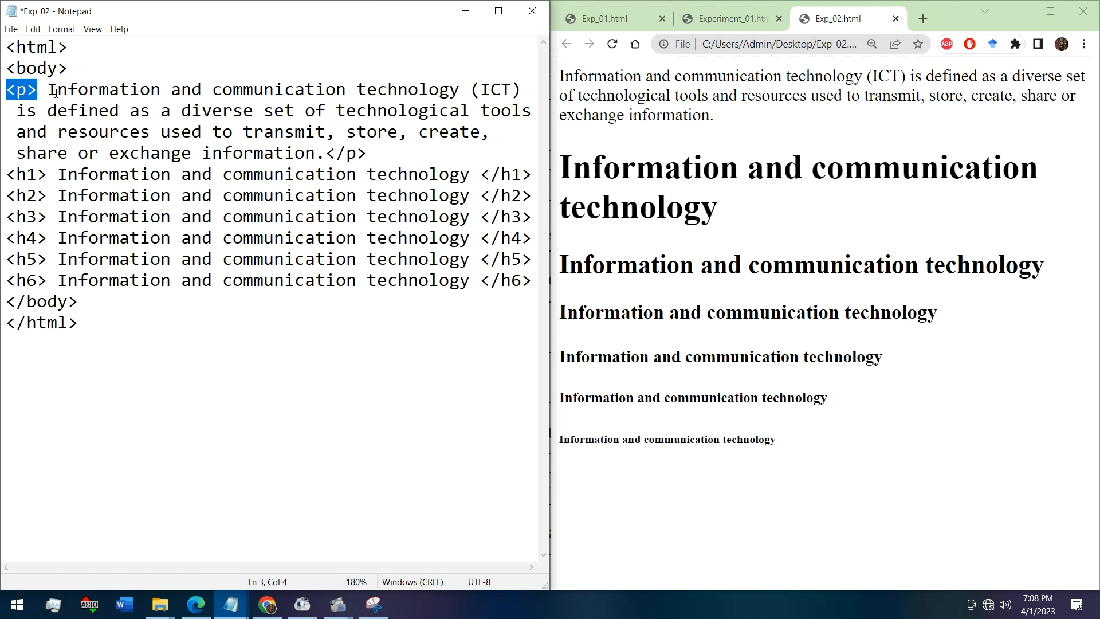
left_click_drag(45, 89, 264, 132)
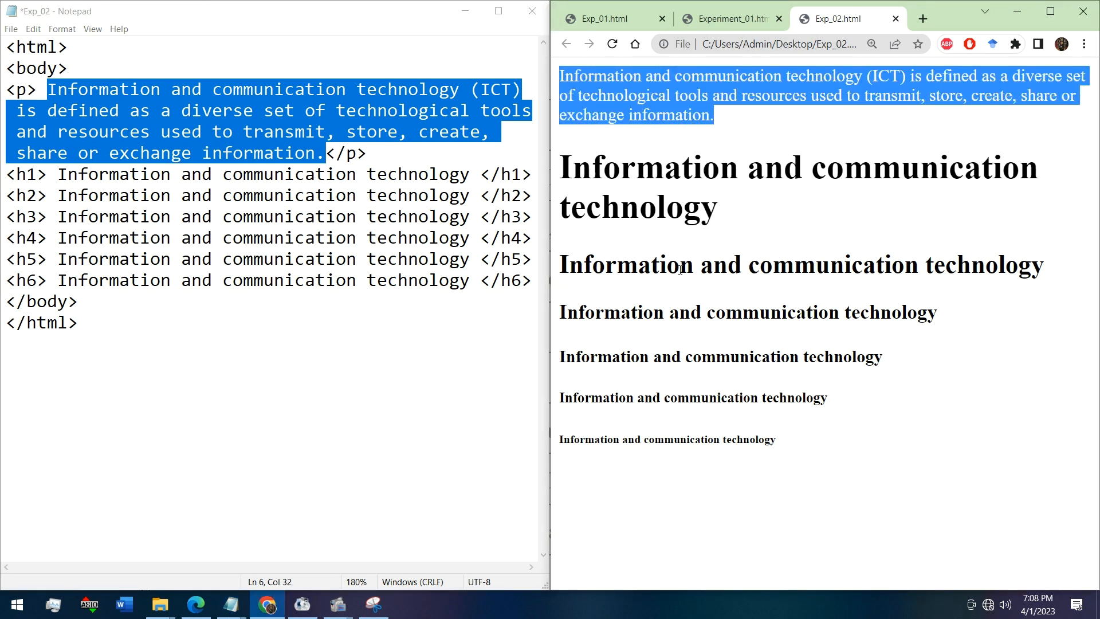
mouse_move(658, 229)
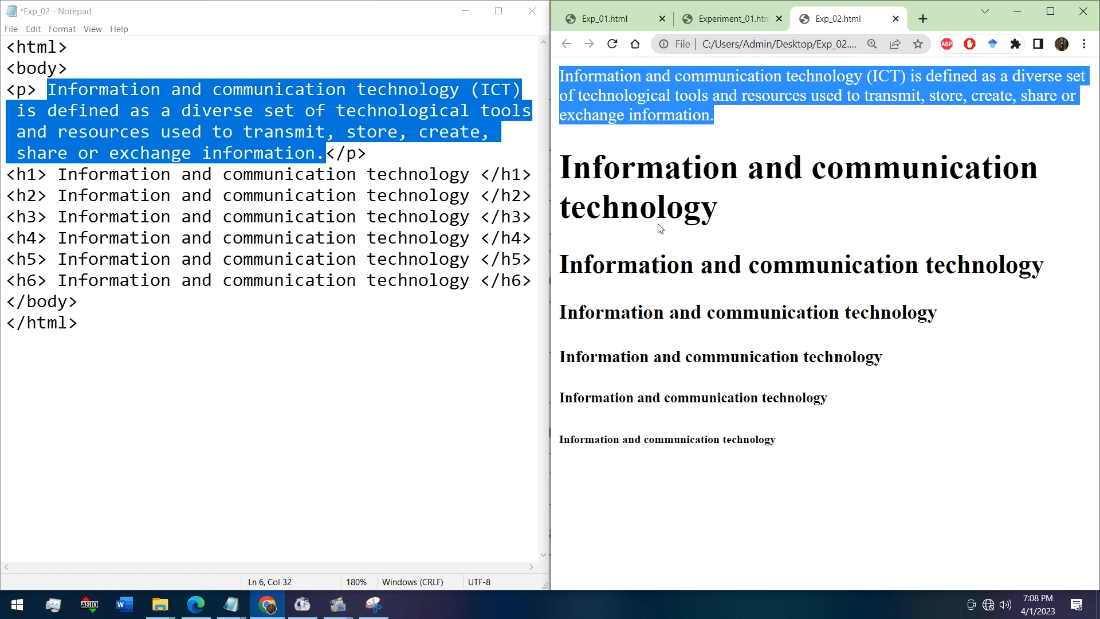
left_click(178, 162)
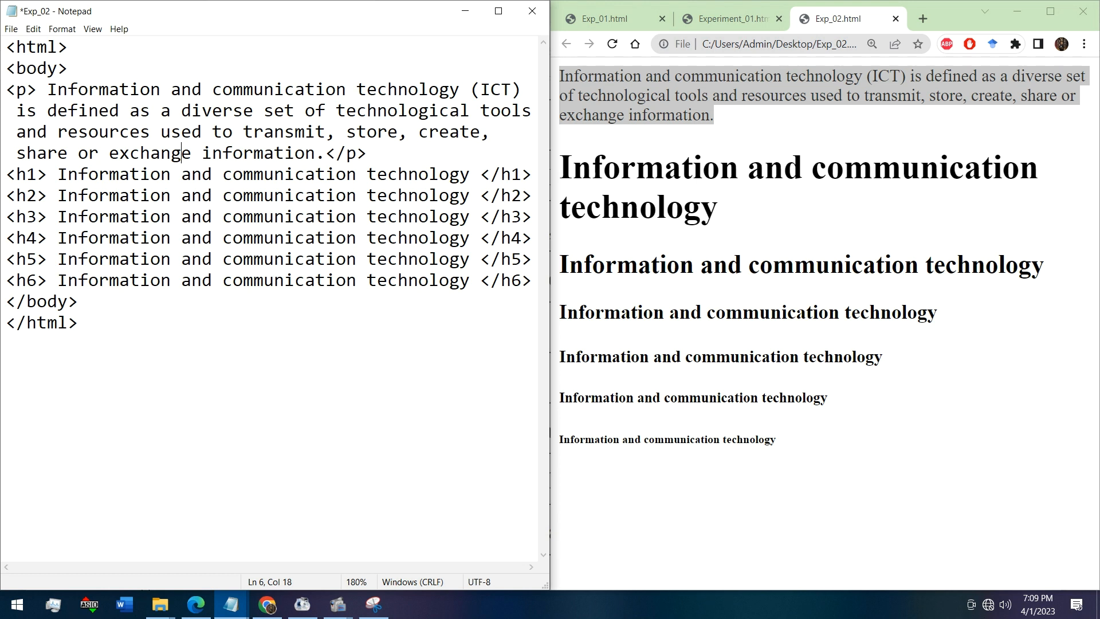
double_click(27, 174)
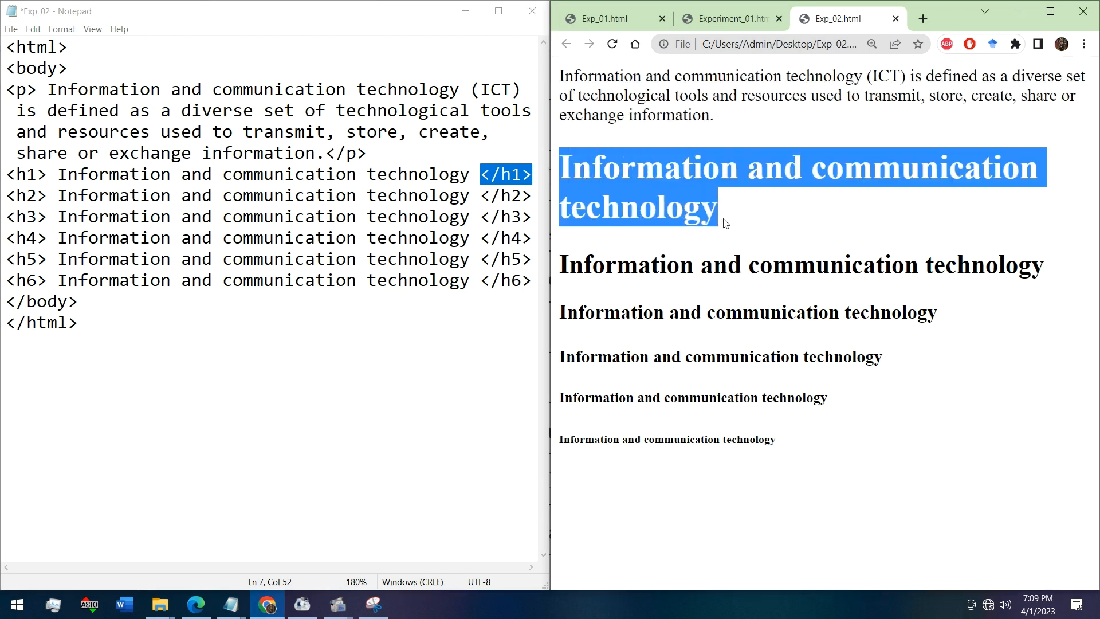
mouse_move(727, 207)
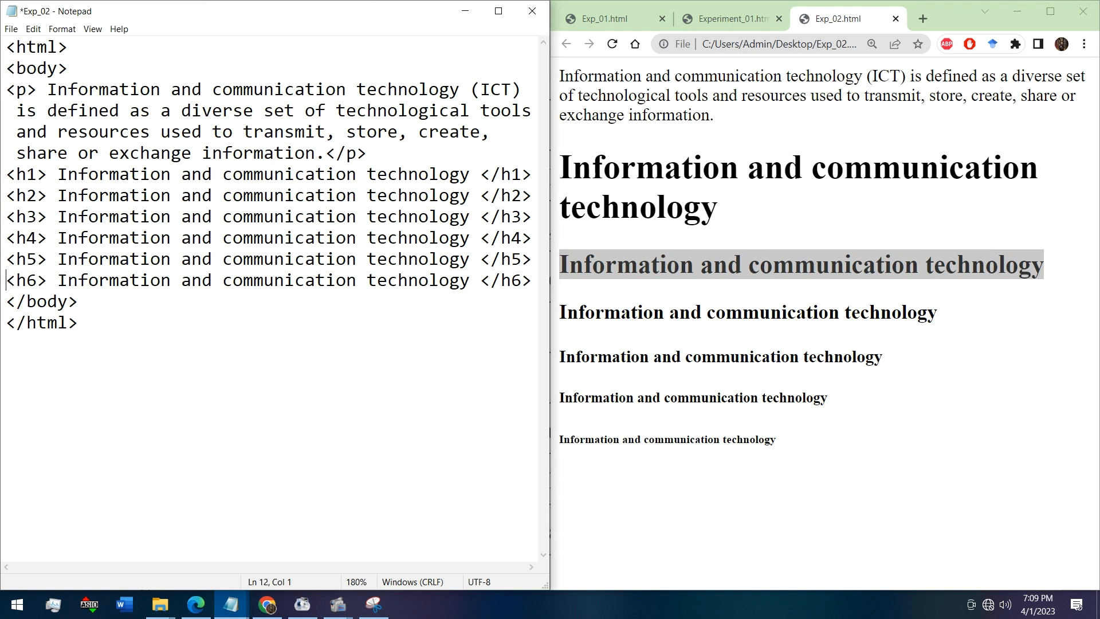
triple_click(267, 280)
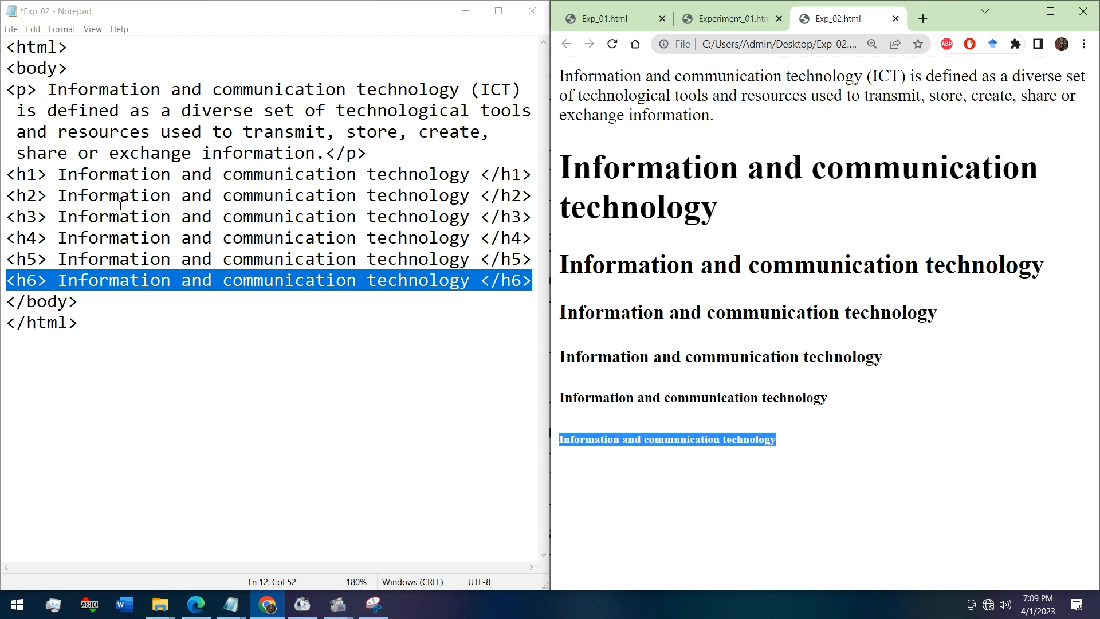
mouse_move(685, 287)
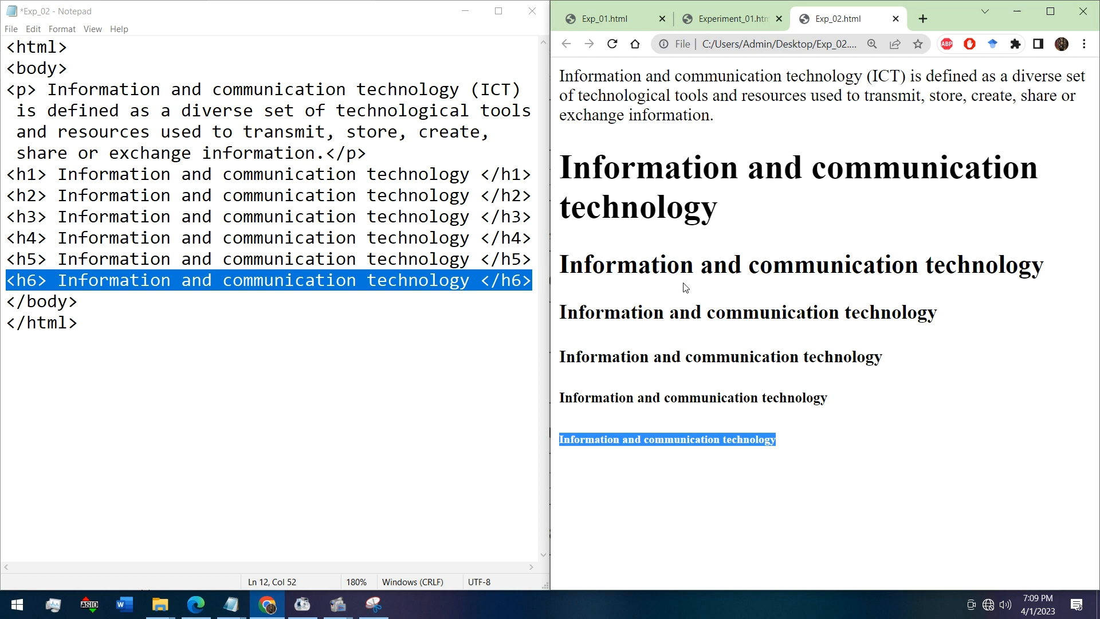
mouse_move(314, 297)
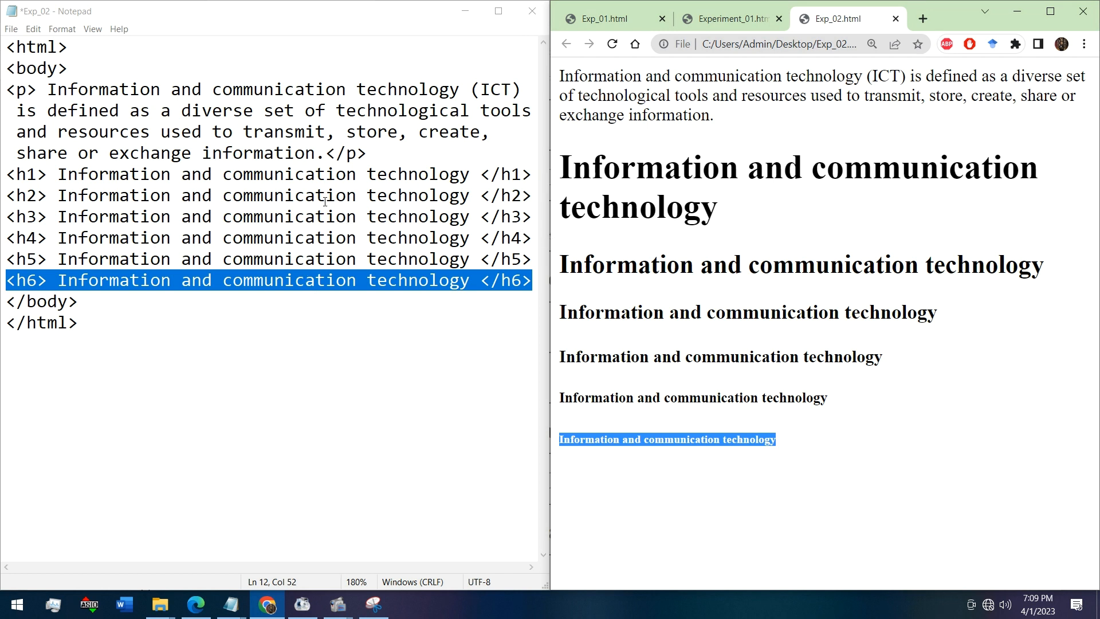
Save As with the file name changed to Exp_02.html on the Desktop
left_click(10, 28)
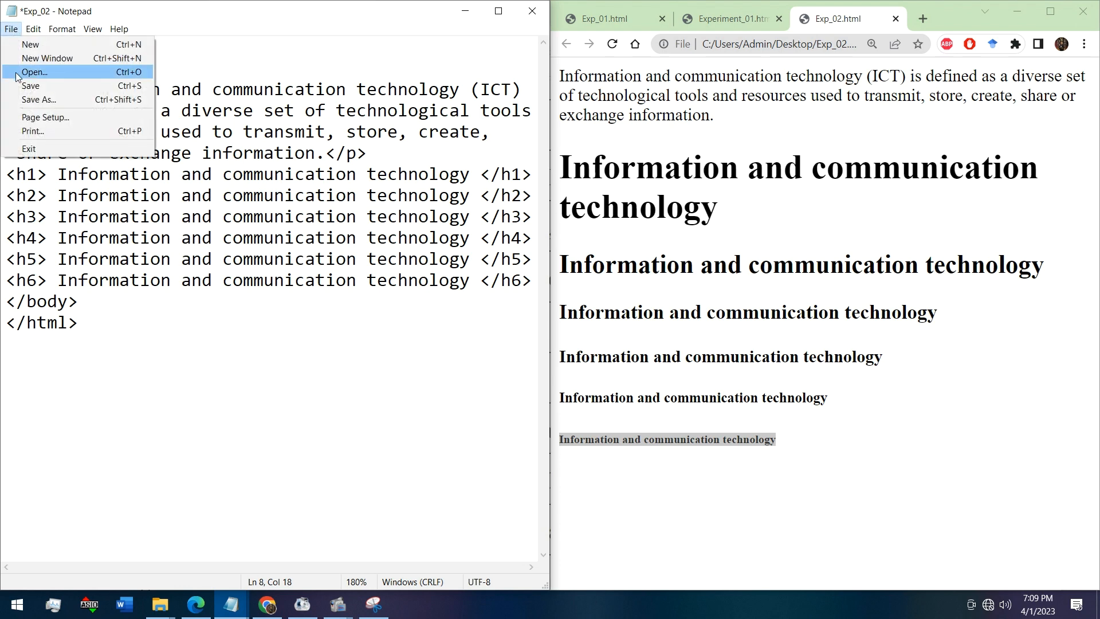
left_click(39, 98)
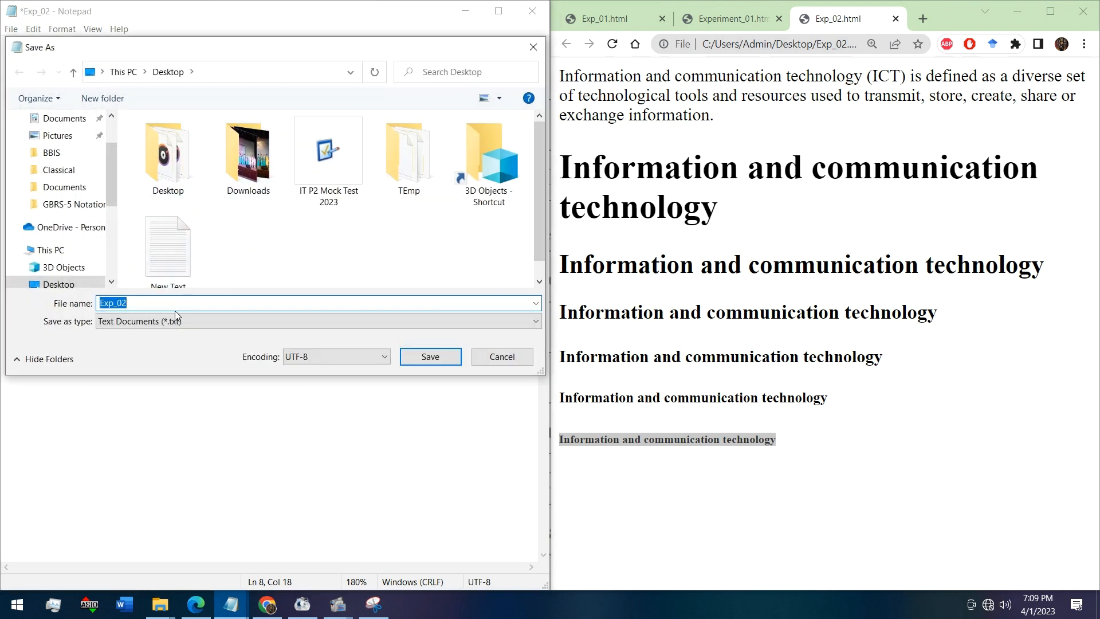
left_click(196, 303)
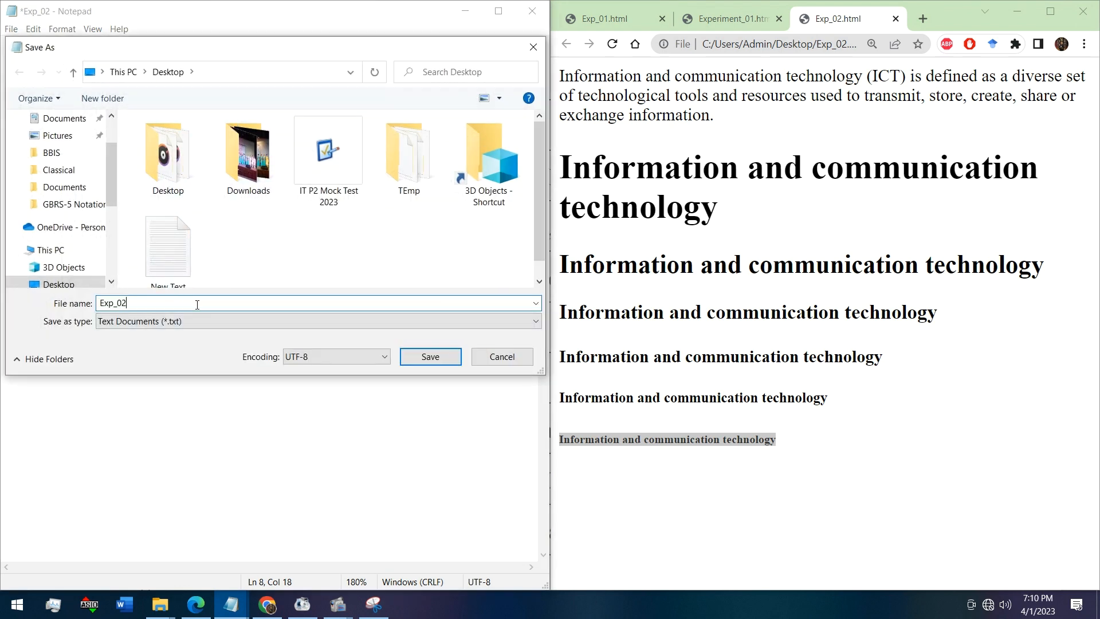
type(".html")
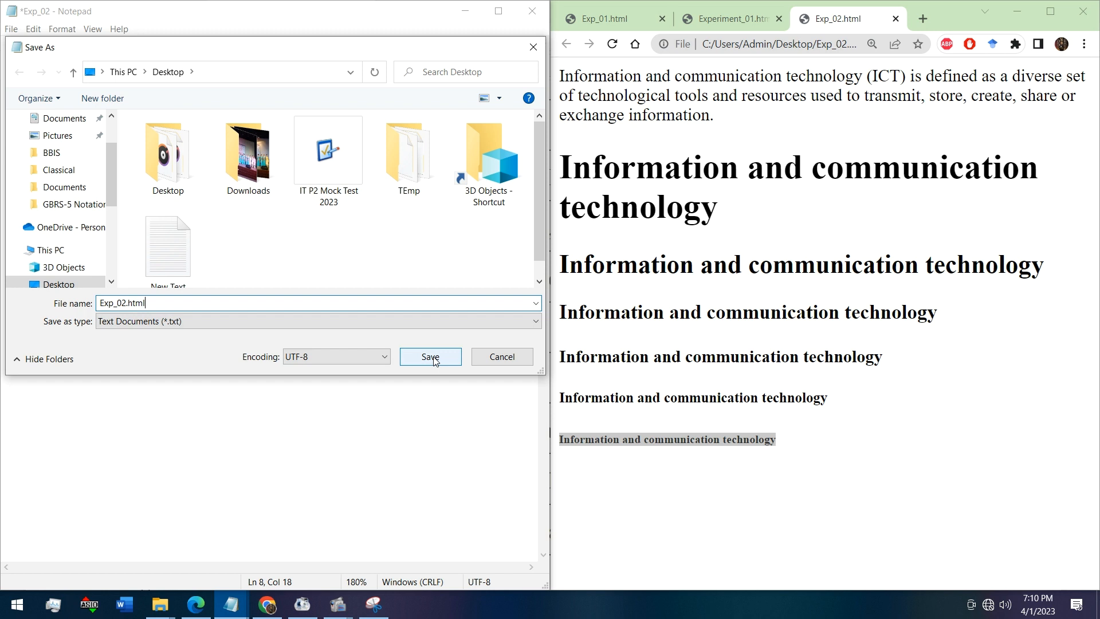
left_click(430, 356)
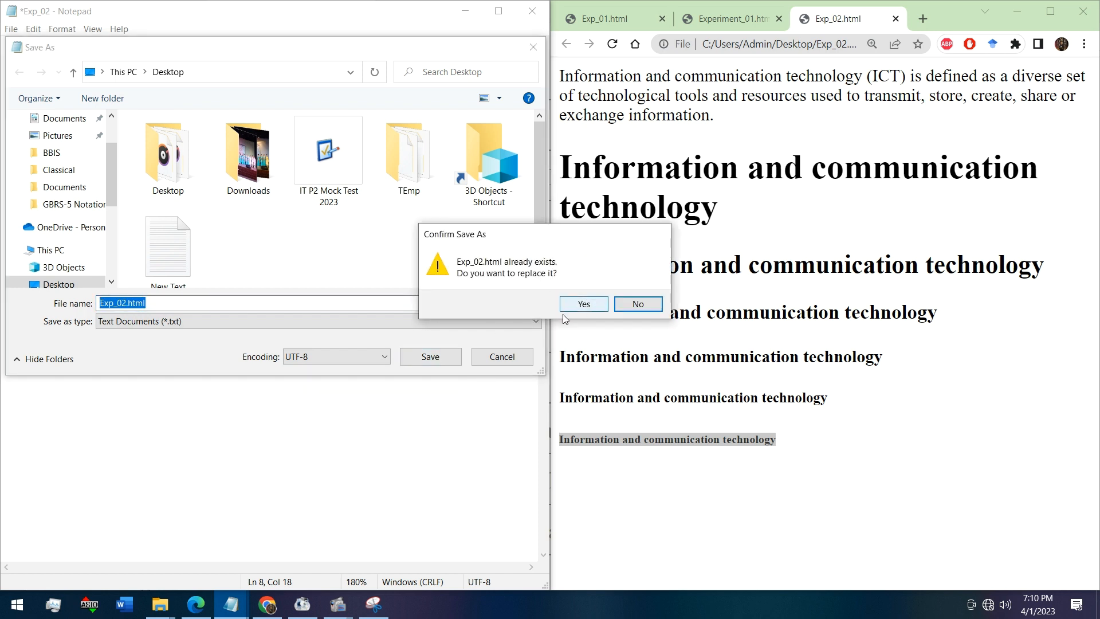
mouse_move(583, 303)
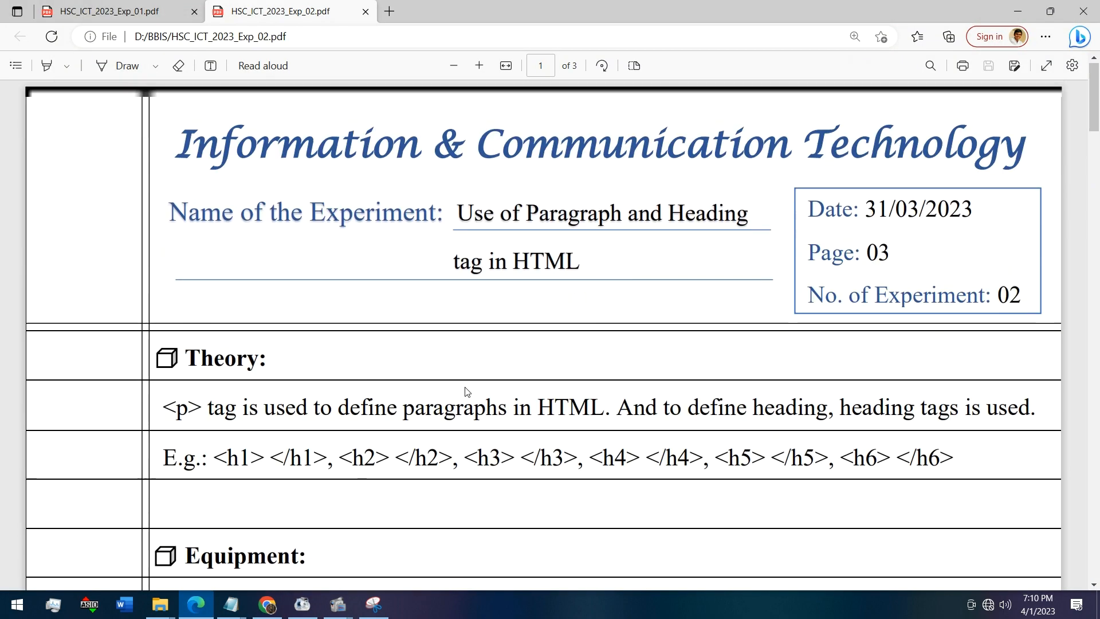
mouse_move(712, 276)
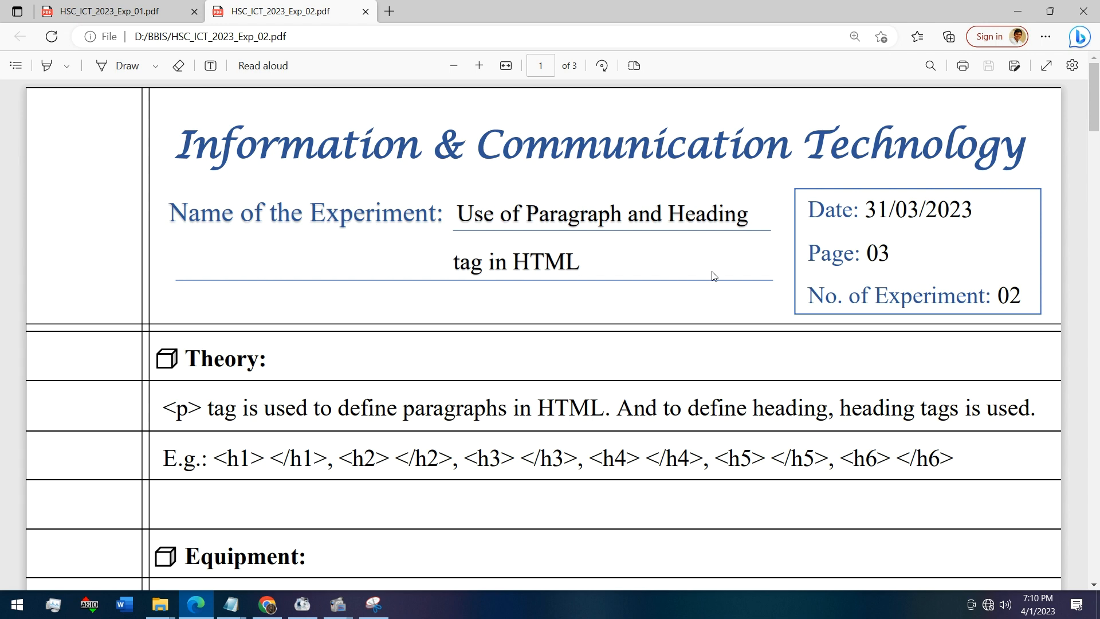
mouse_move(542, 326)
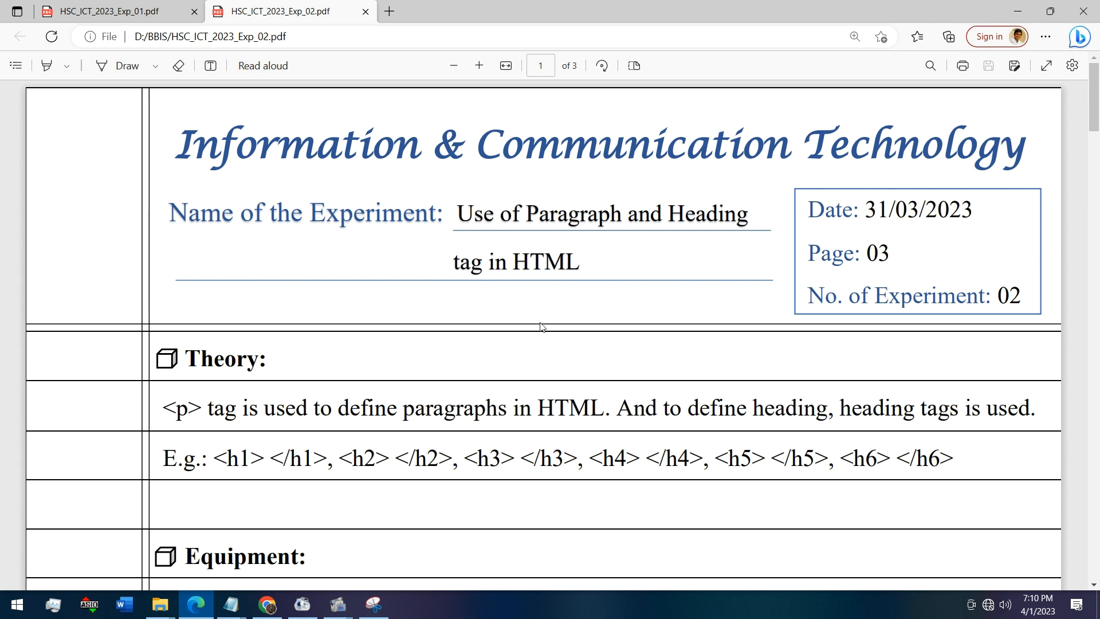
Scroll through Equipment, Procedure and Storing down to page 2's tag-definition table
scroll("down", 3)
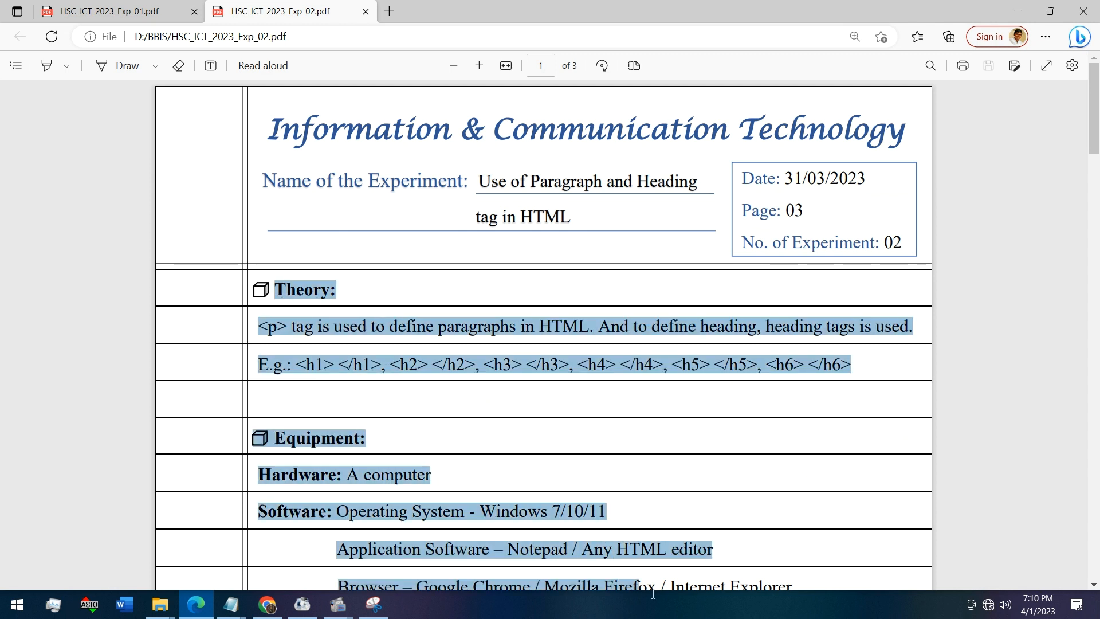
scroll("down", 3)
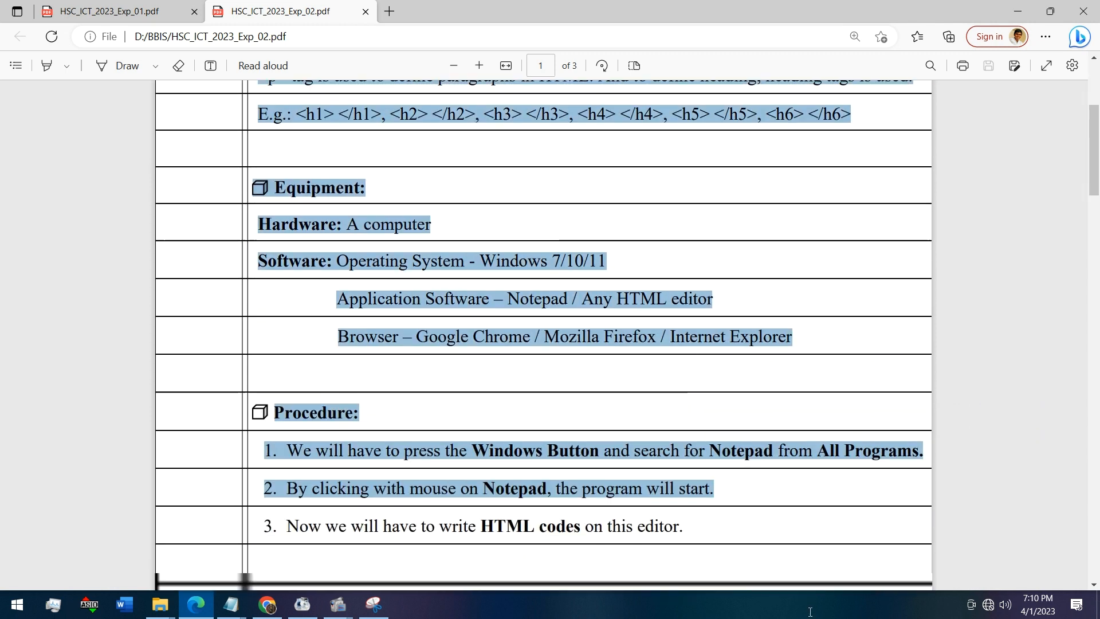
scroll("down", 3)
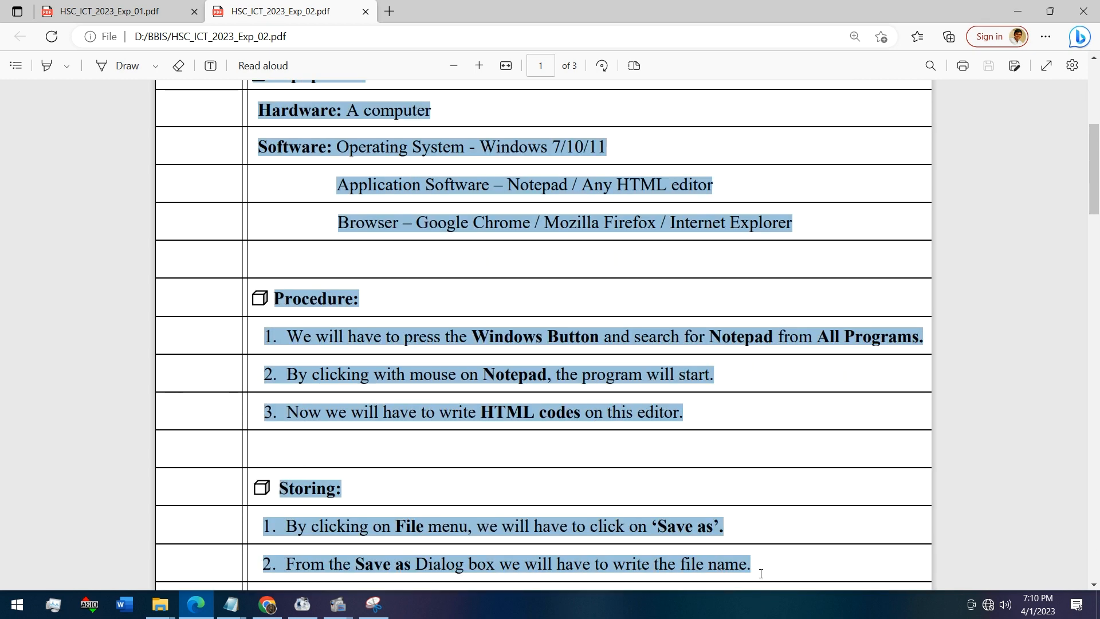
scroll("down", 3)
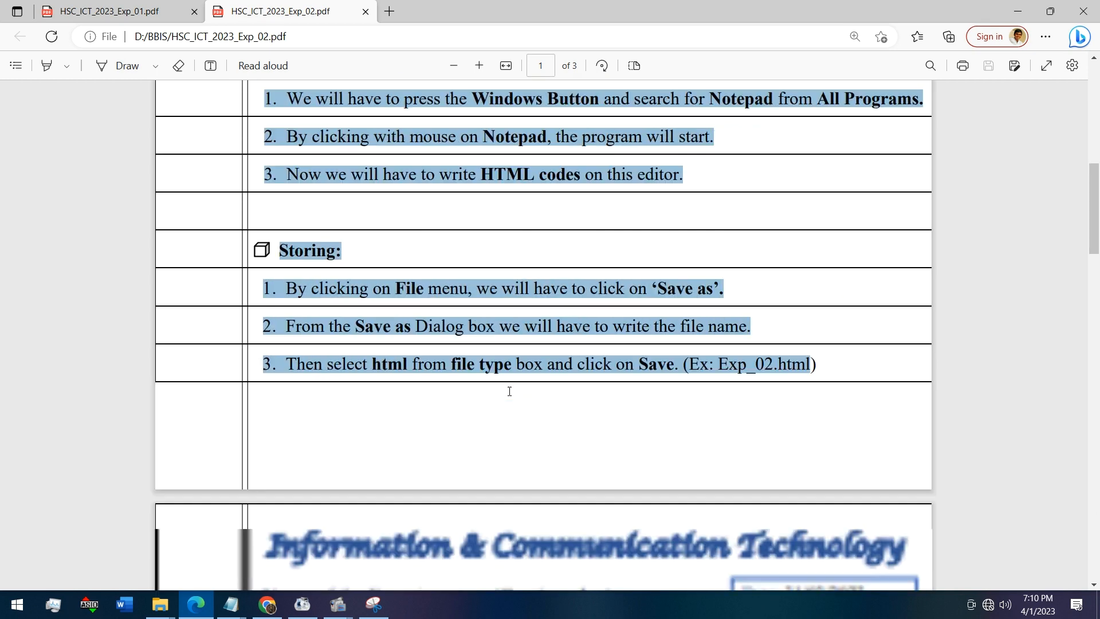
scroll("down", 3)
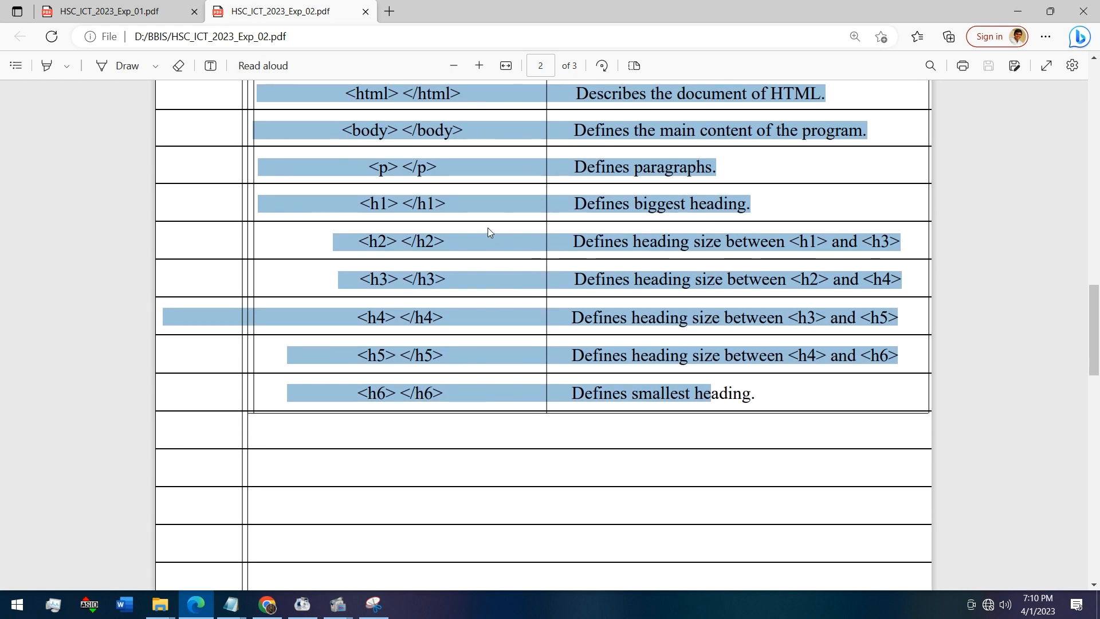
Pick out the <p> </p> entry in the Discussion table and read down past the h6 definition
scroll("up", 3)
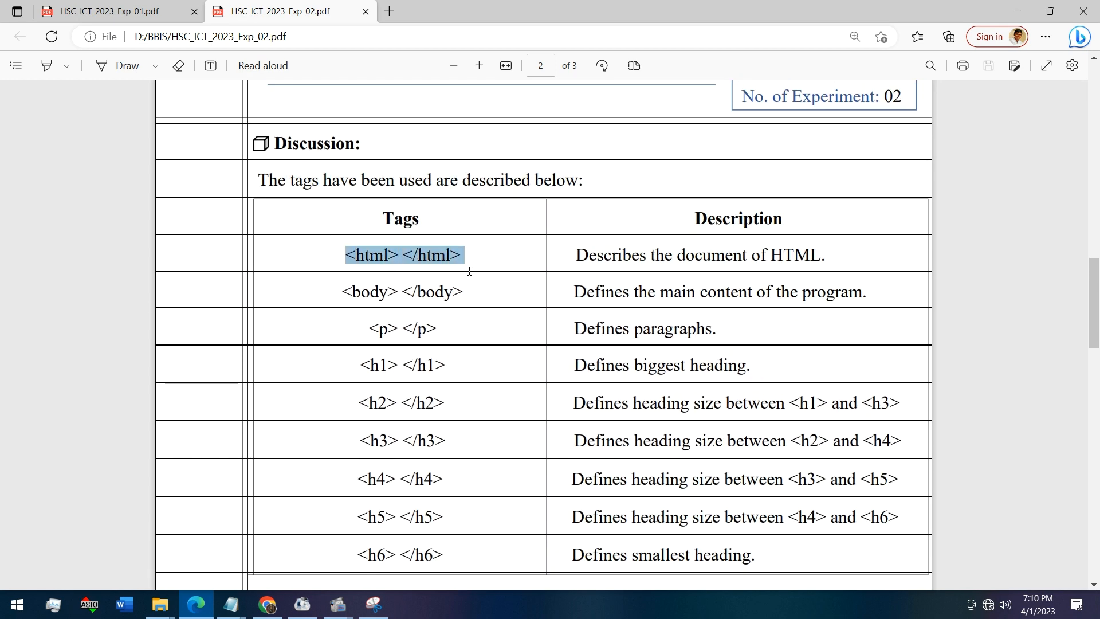
left_click(560, 270)
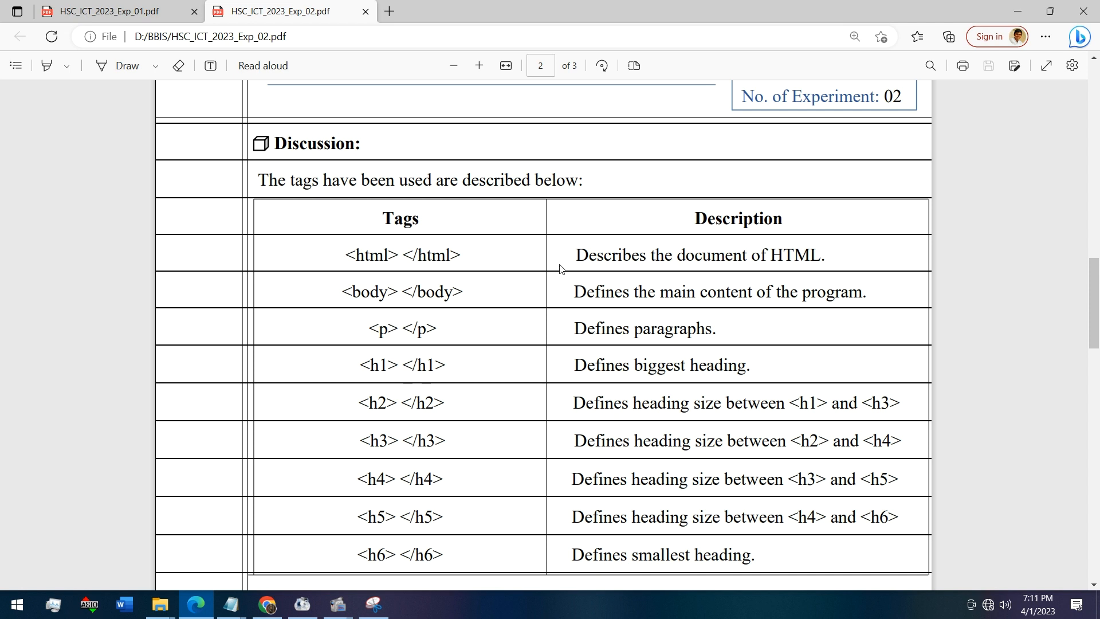
mouse_move(366, 353)
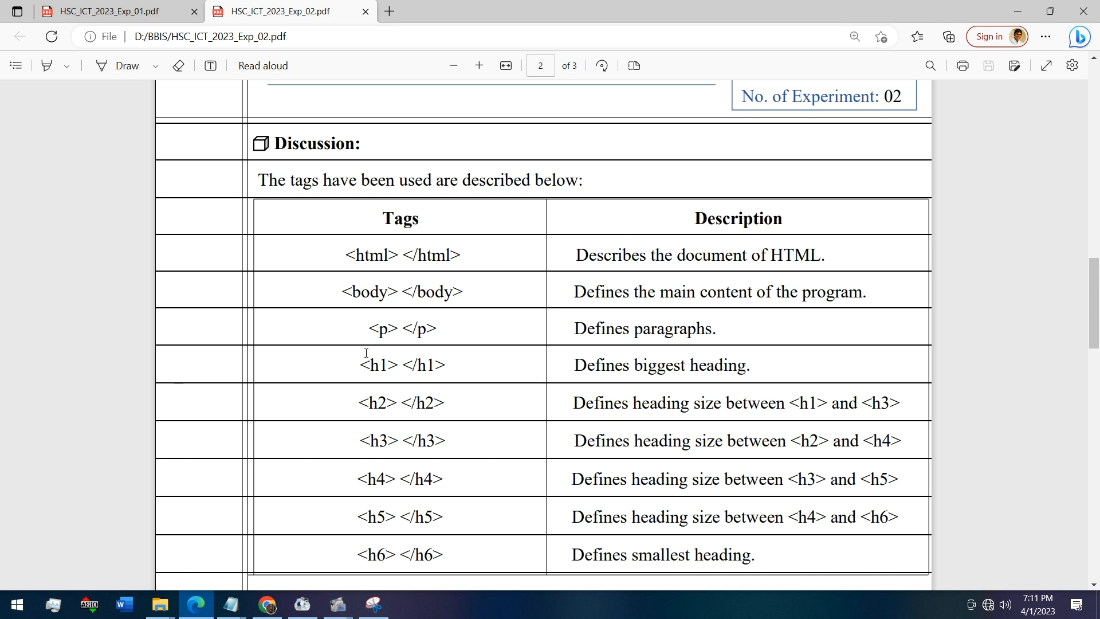
double_click(404, 328)
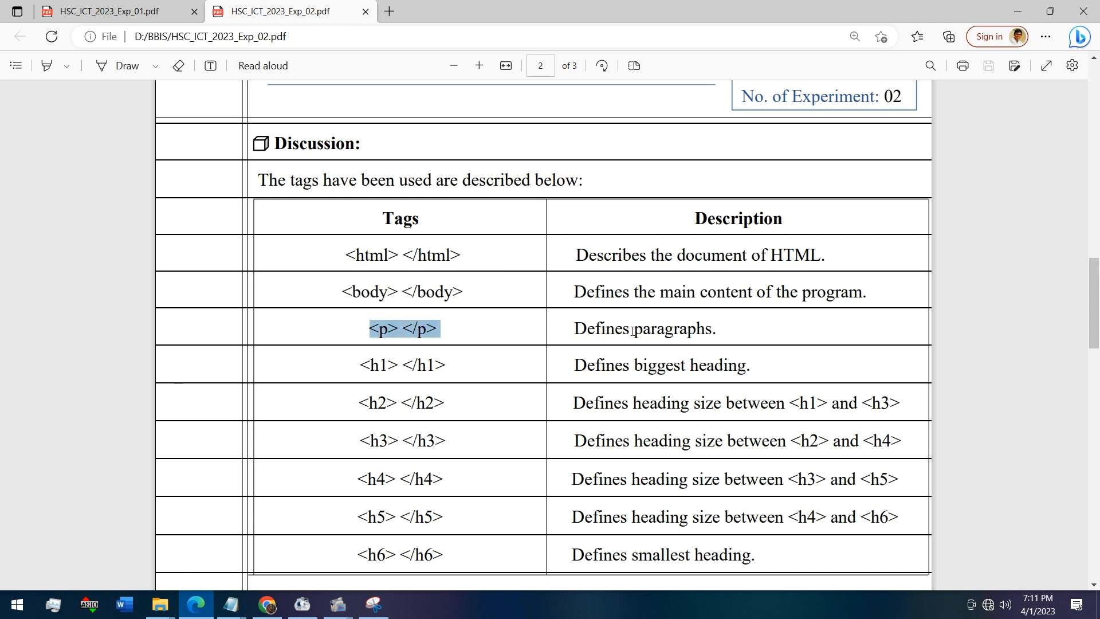
scroll("down", 3)
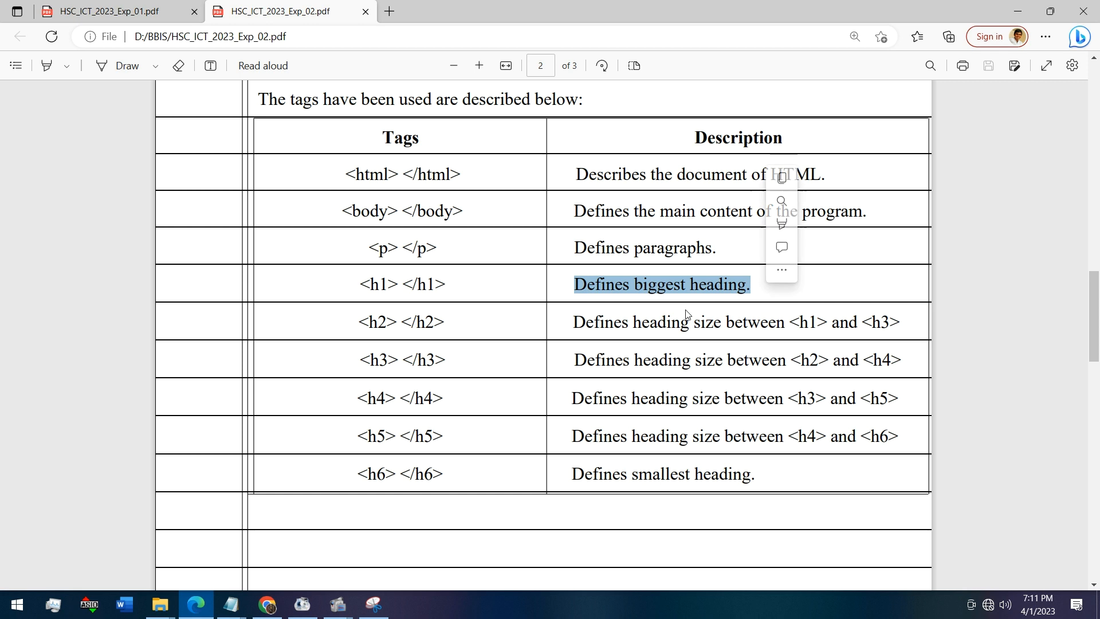
scroll("down", 3)
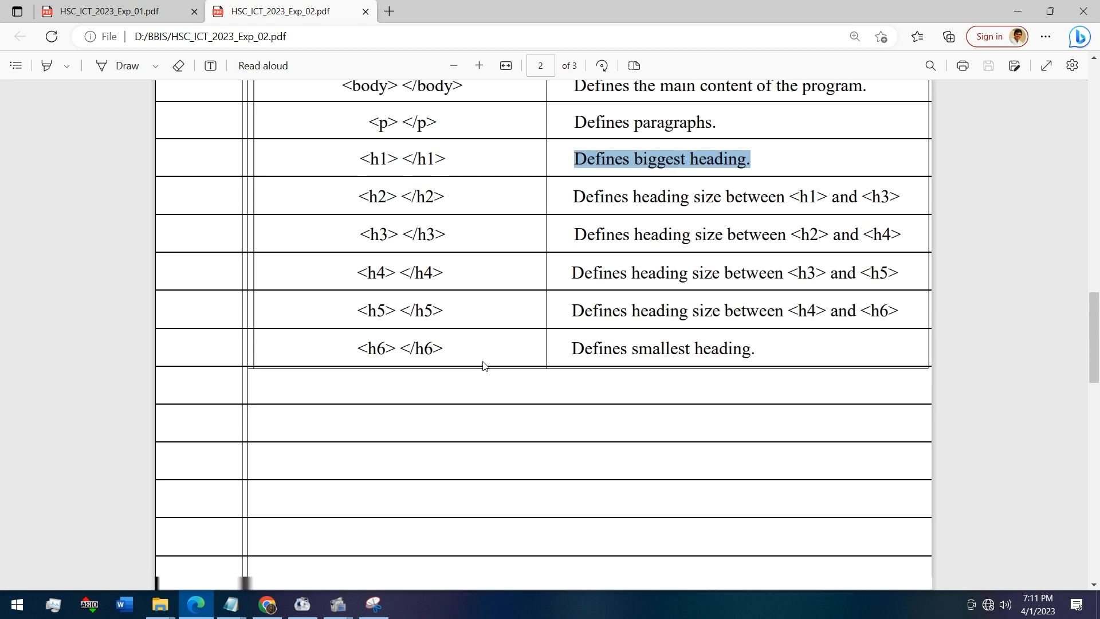
scroll("down", 3)
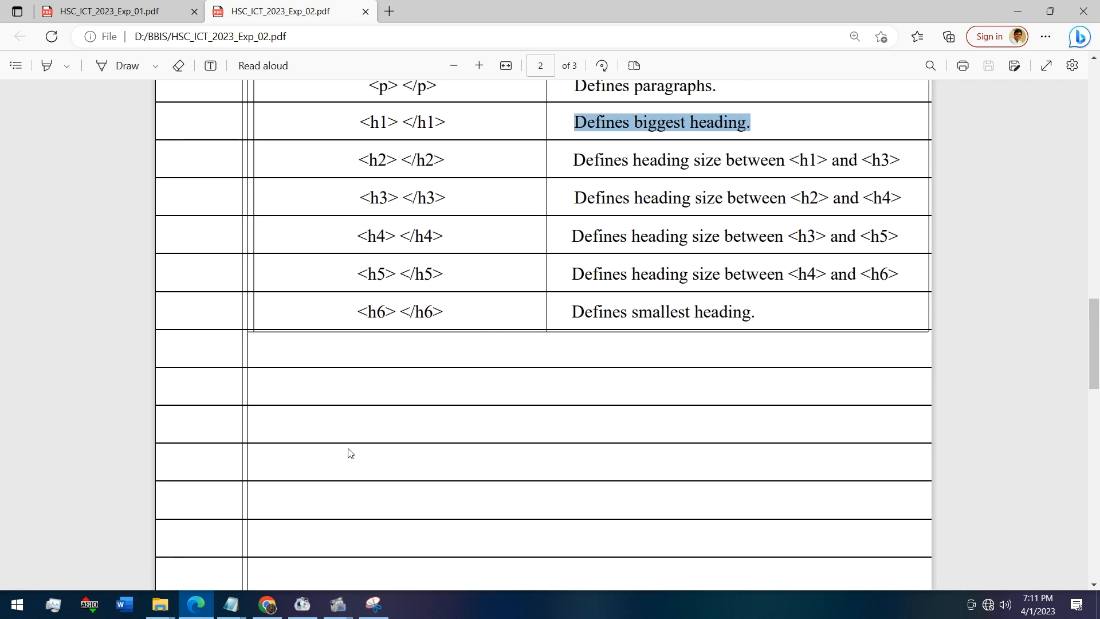
mouse_move(267, 604)
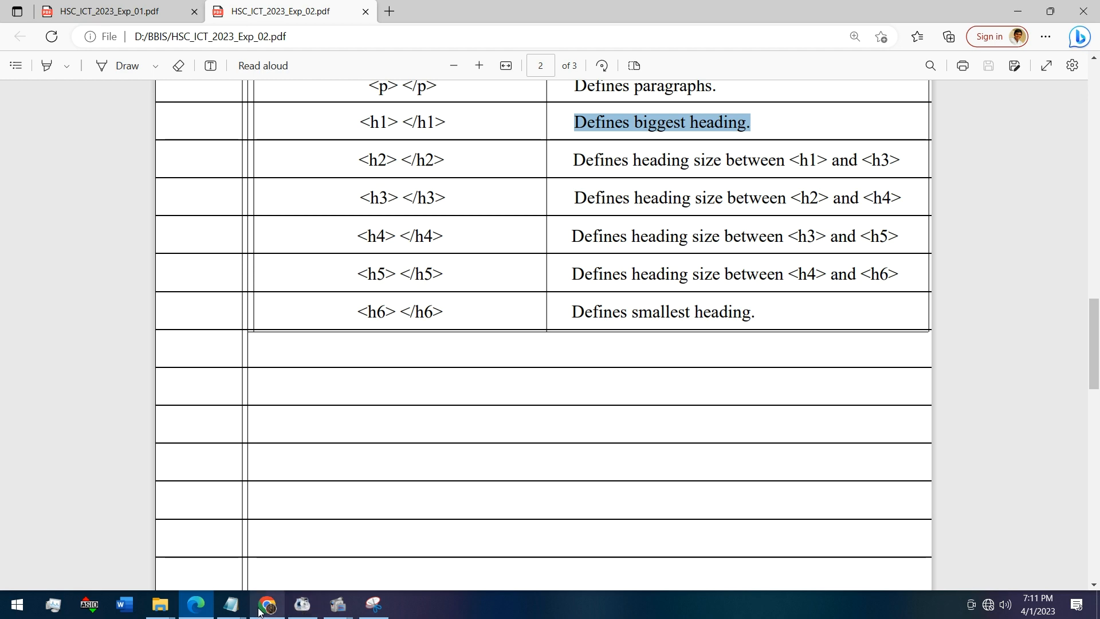
mouse_move(230, 605)
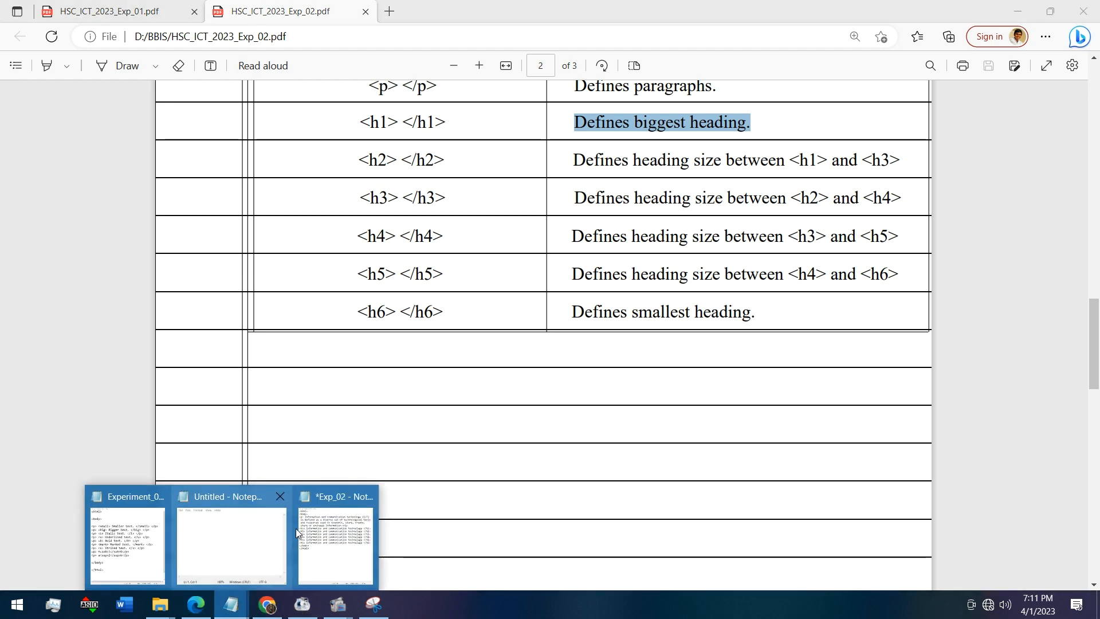
Switch to the Exp_02 Notepad window and select all of its HTML code
left_click(335, 536)
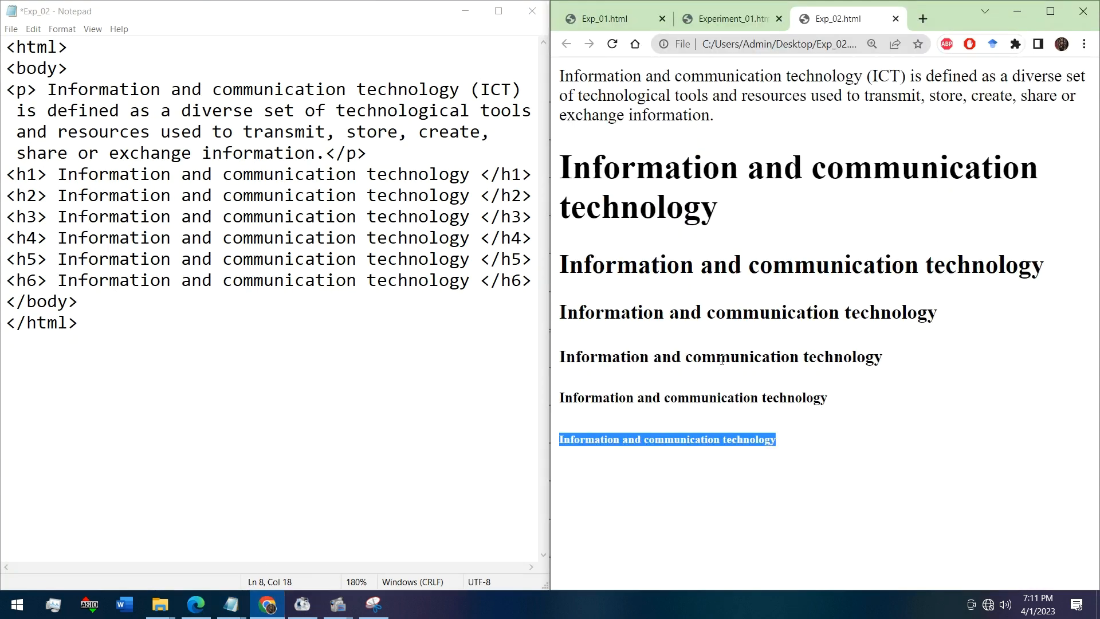
left_click(408, 330)
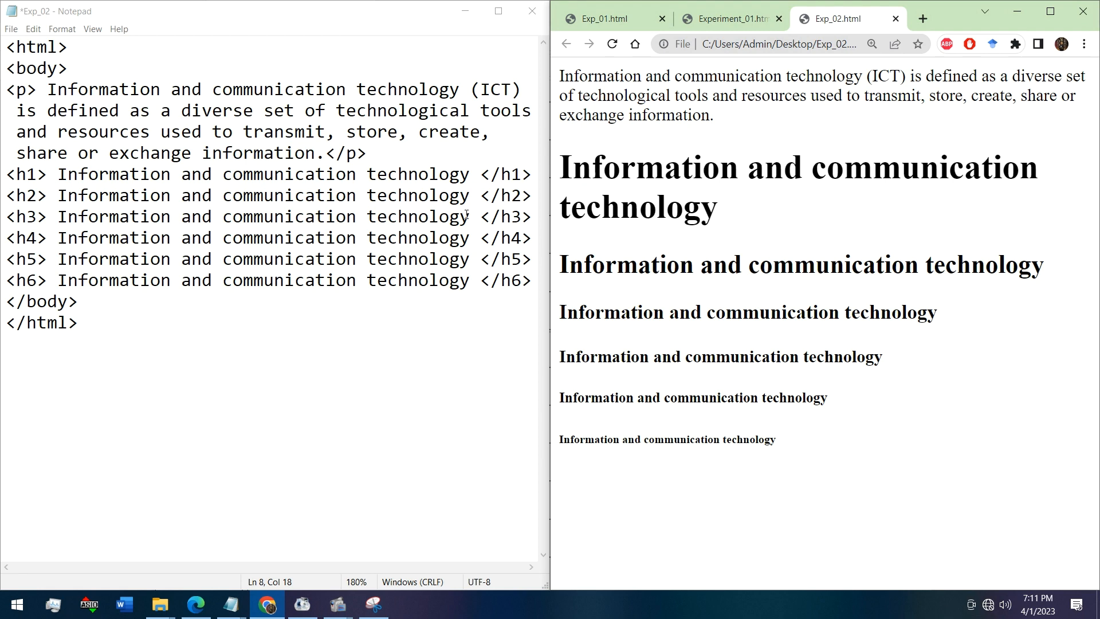
key("ctrl+a")
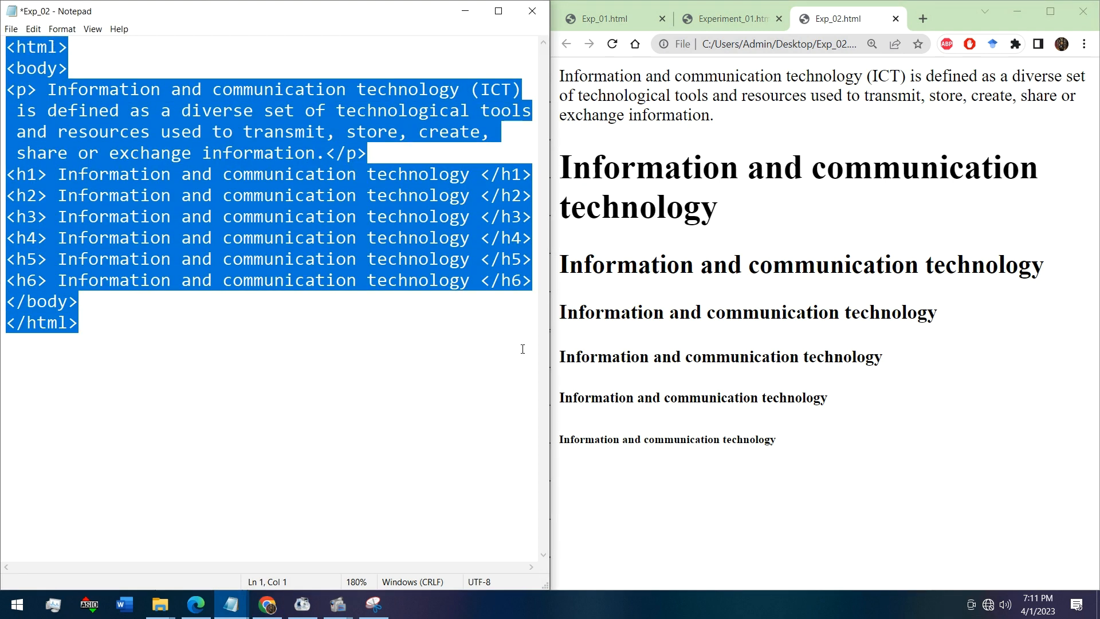
key("ctrl+a")
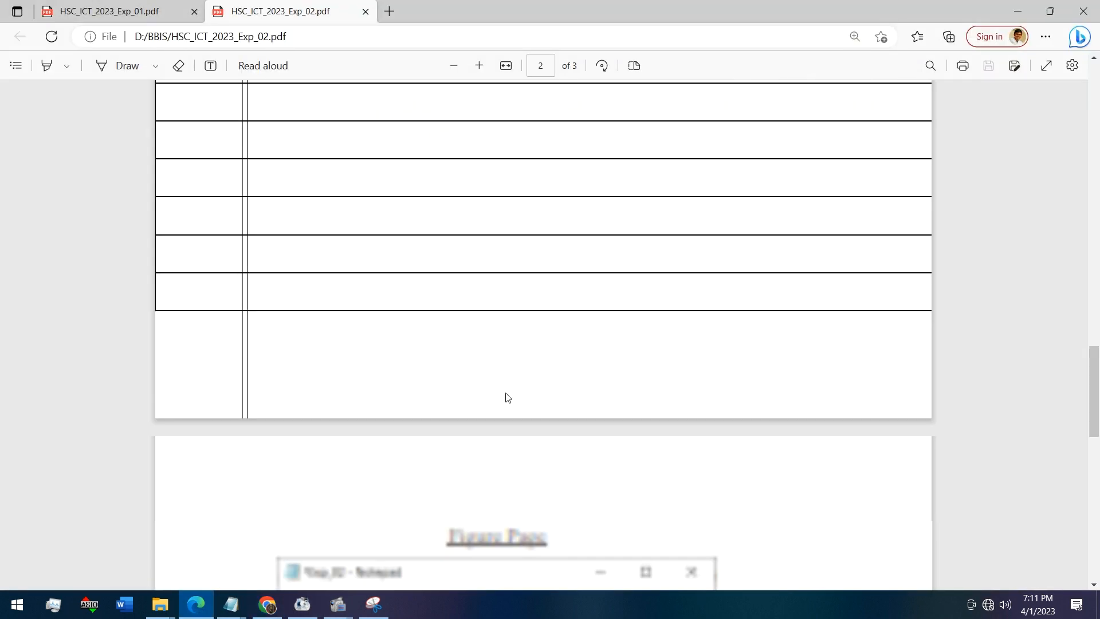
Scroll to page 3's Figure Page showing the Notepad code and Chrome rendering screenshots
scroll("down", 3)
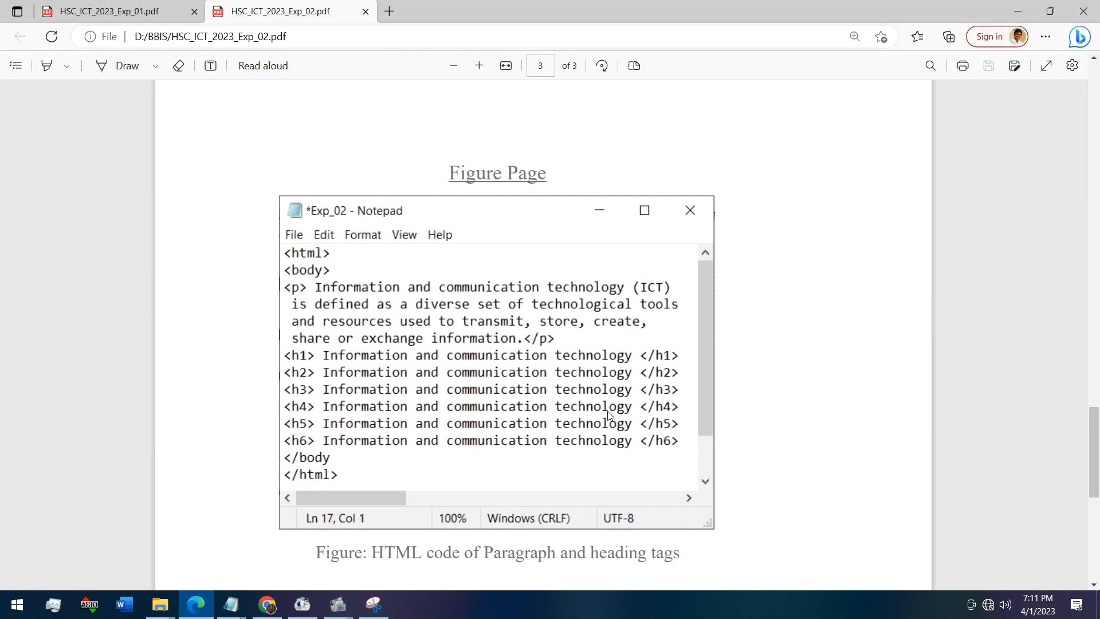
scroll("down", 3)
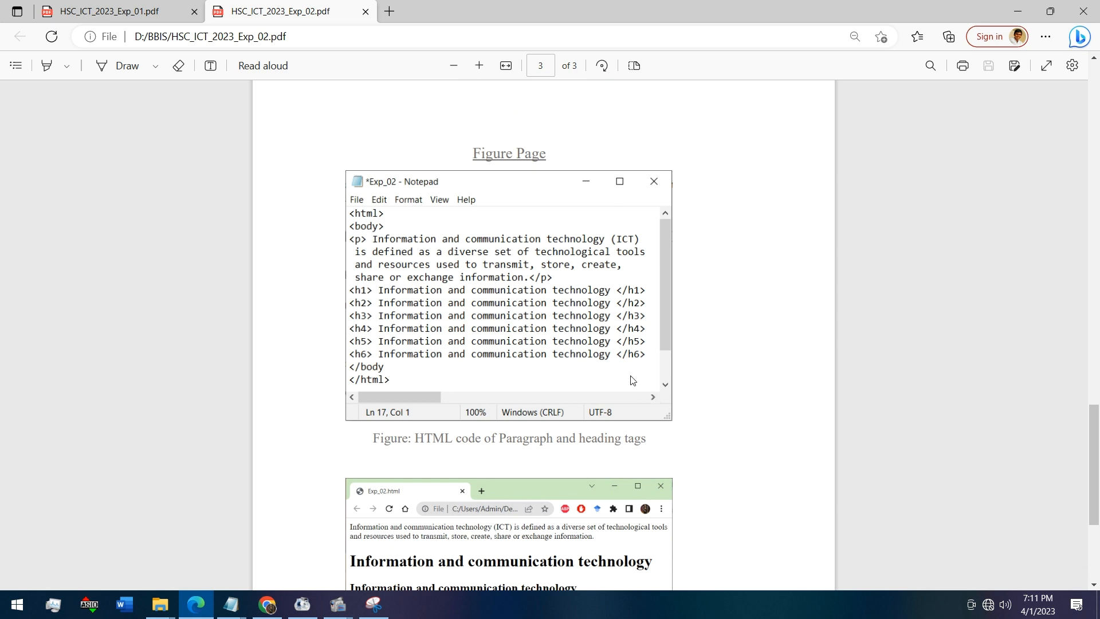
mouse_move(587, 402)
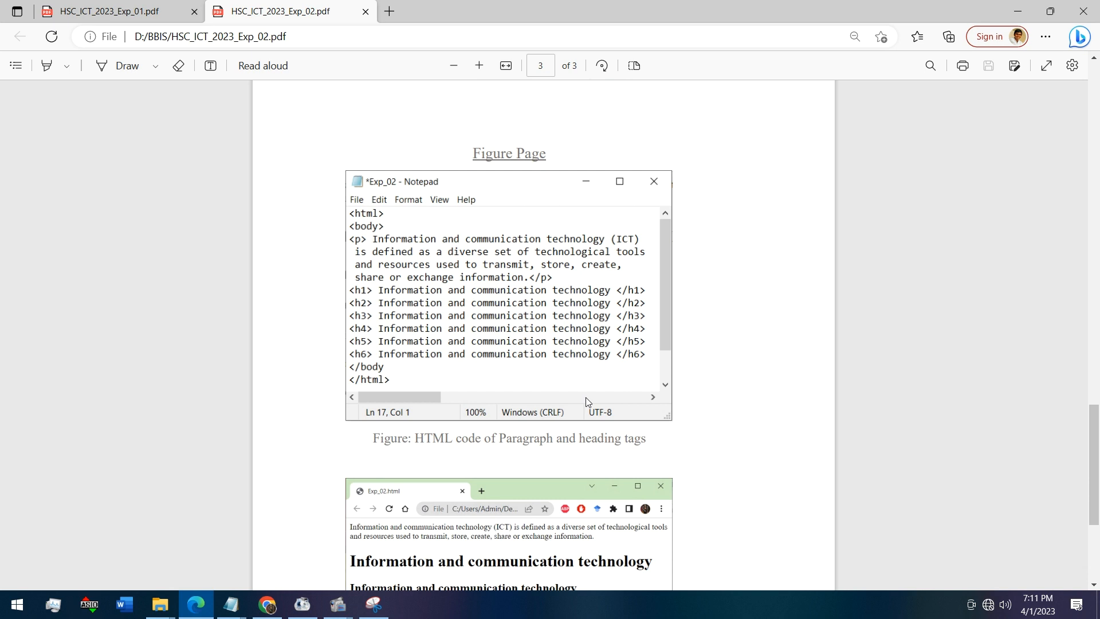
mouse_move(533, 343)
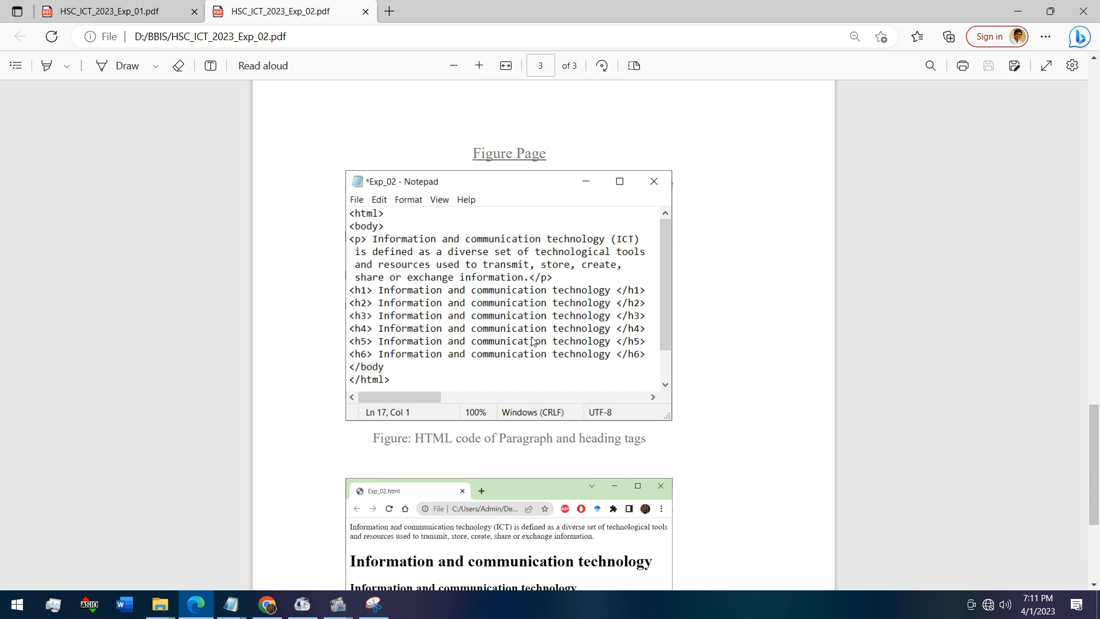
scroll("down", 3)
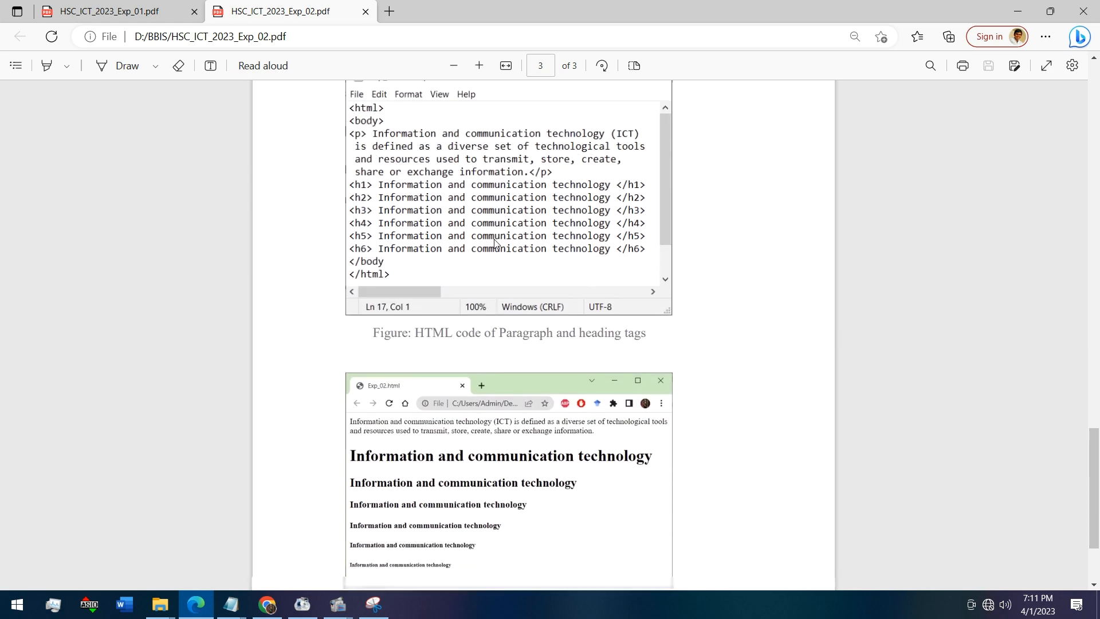
scroll("down", 3)
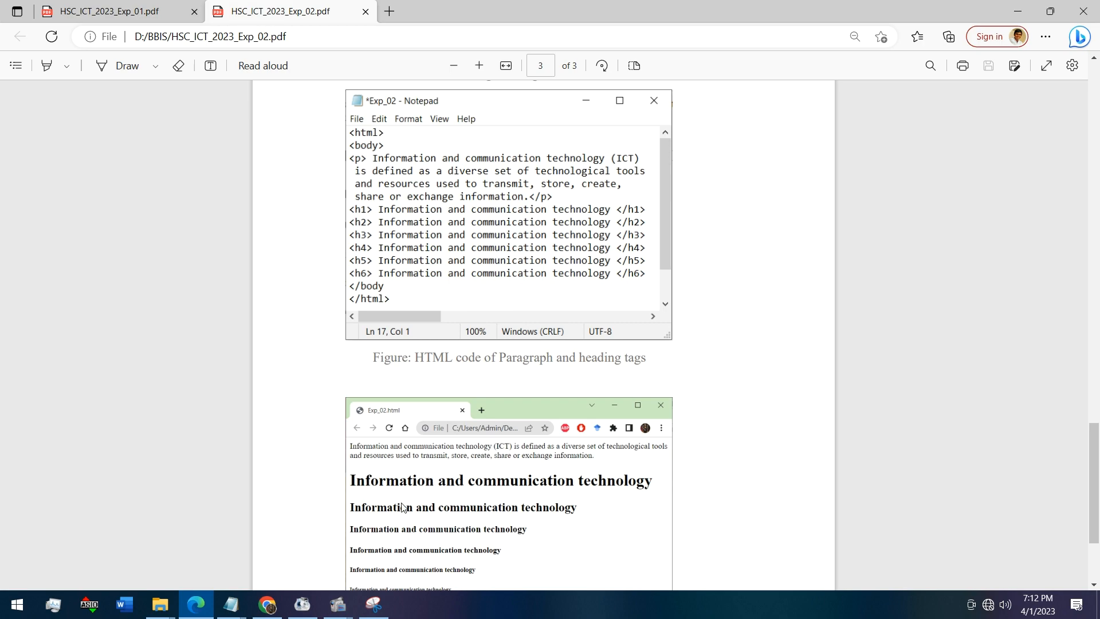
mouse_move(616, 316)
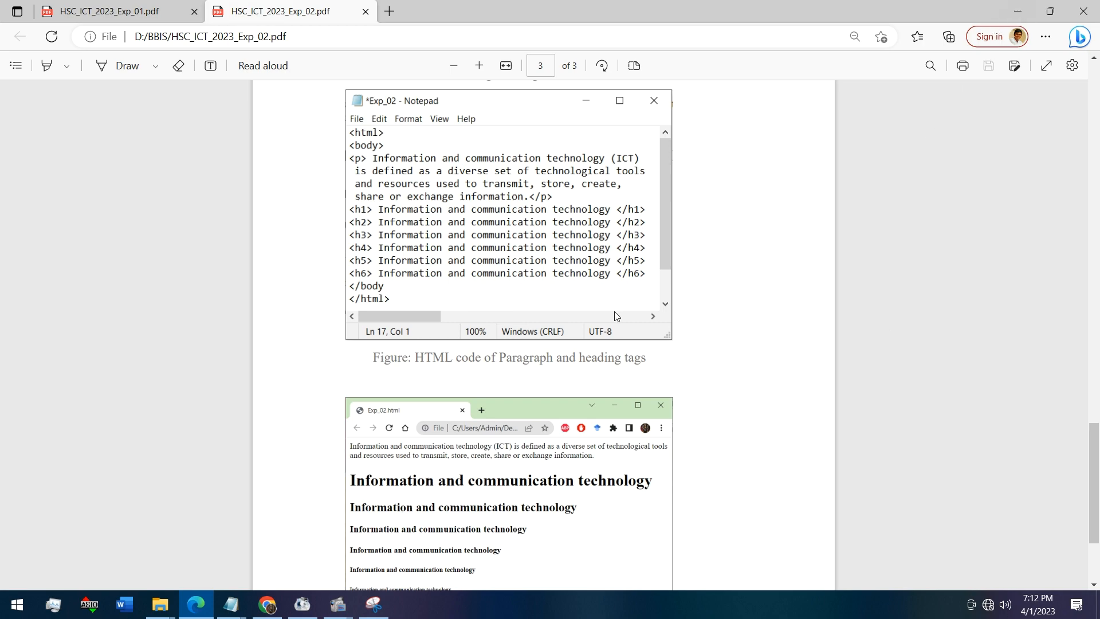